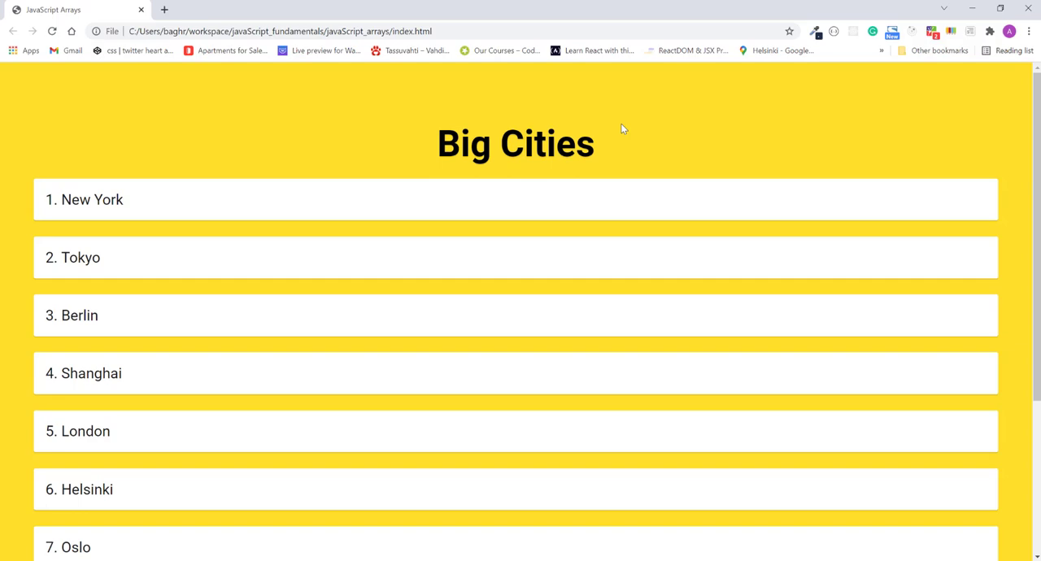
# Step: Bring up Chrome's developer tools over the Big Cities page
pyautogui.press('F12')
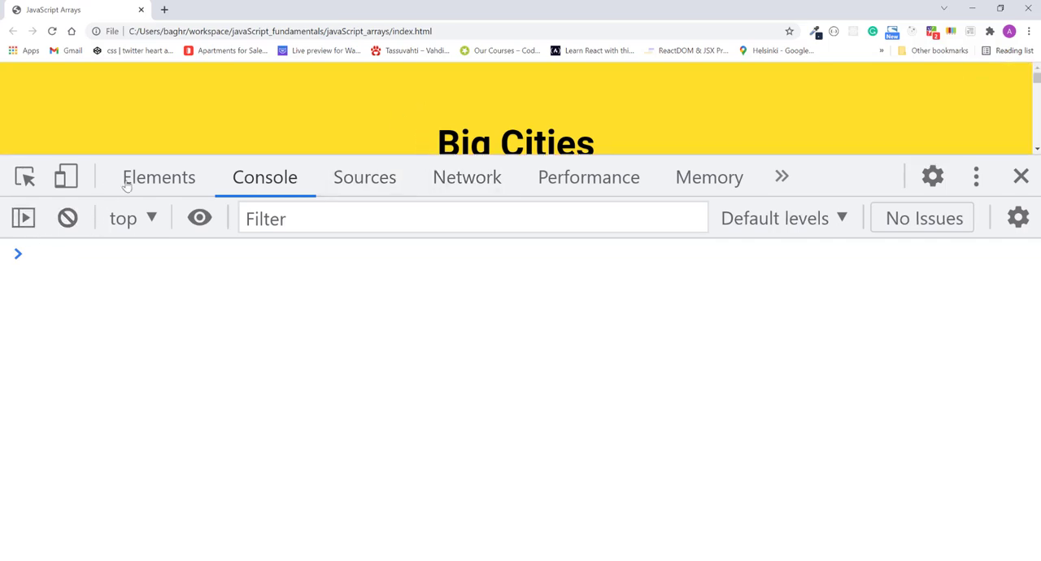
# Step: Inspect the Elements tree: expand main > ol and check the New York and Helsinki li items
pyautogui.click(159, 177)
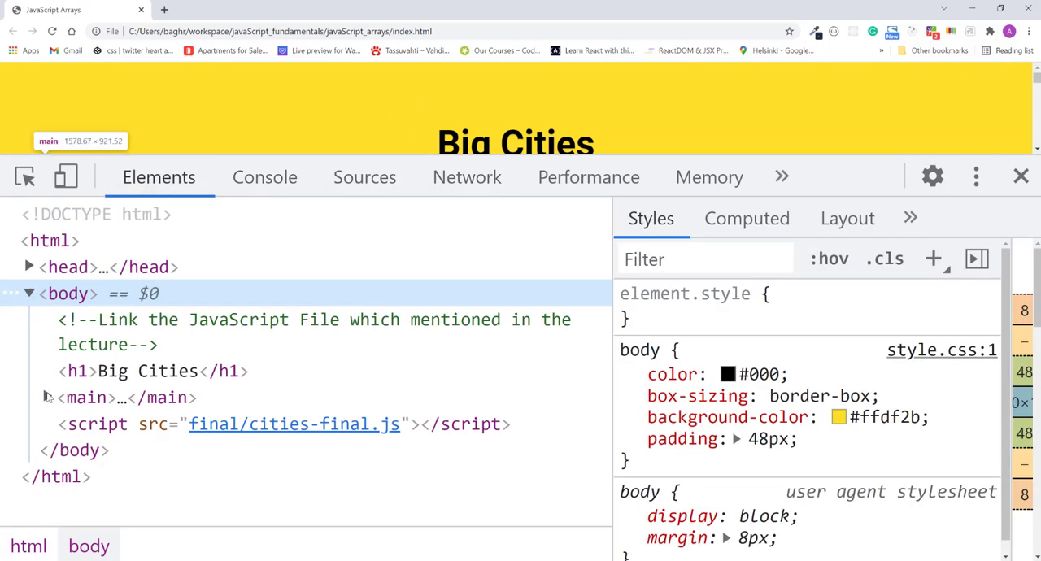
pyautogui.click(46, 397)
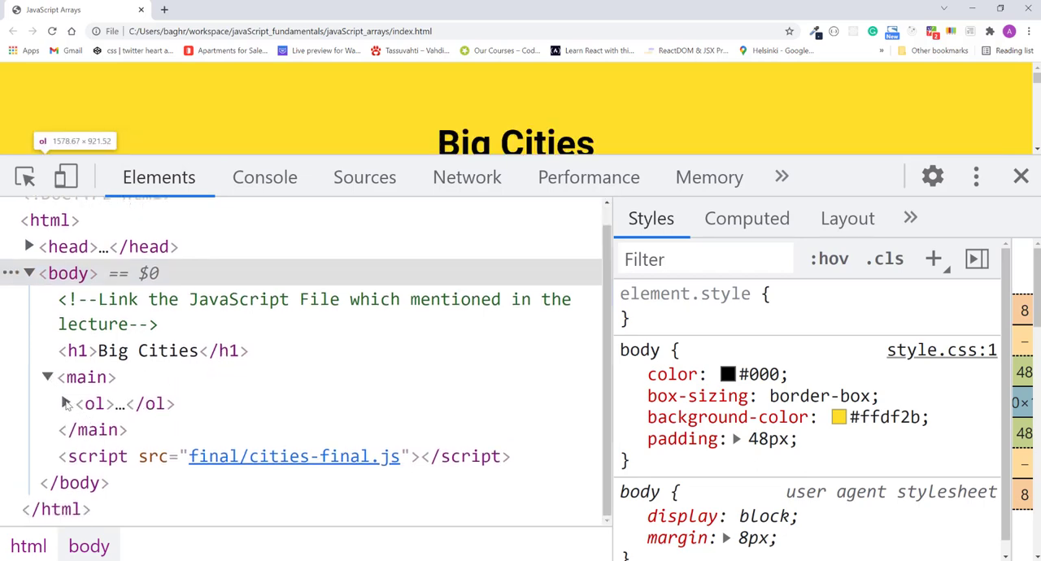
pyautogui.click(75, 403)
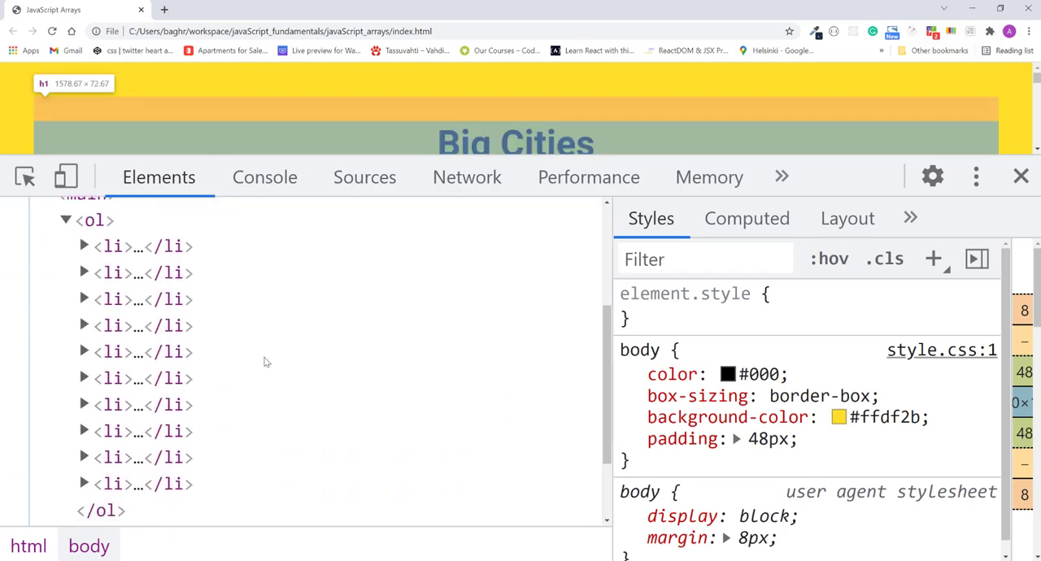
pyautogui.click(84, 247)
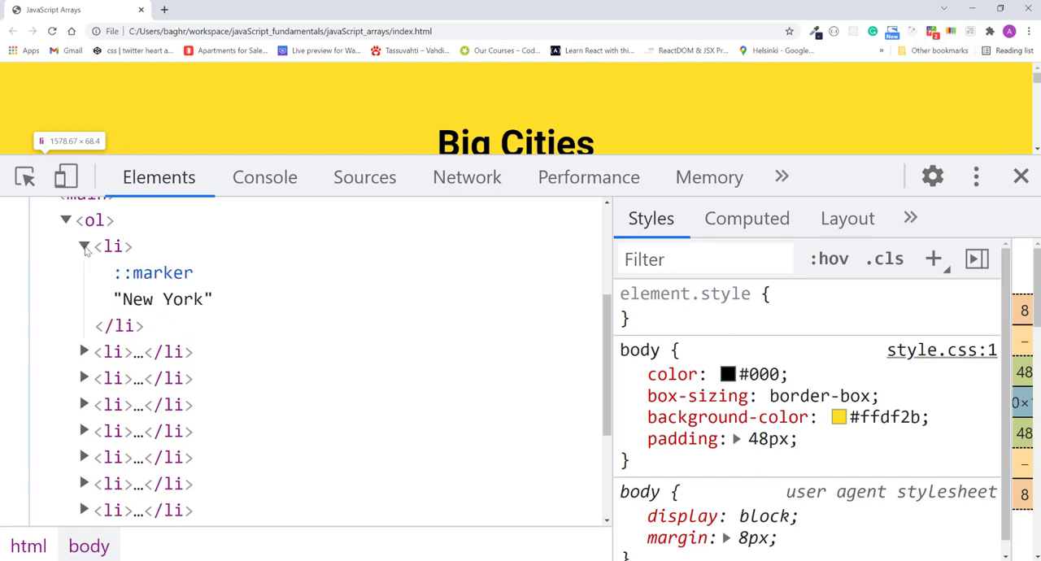
pyautogui.click(85, 247)
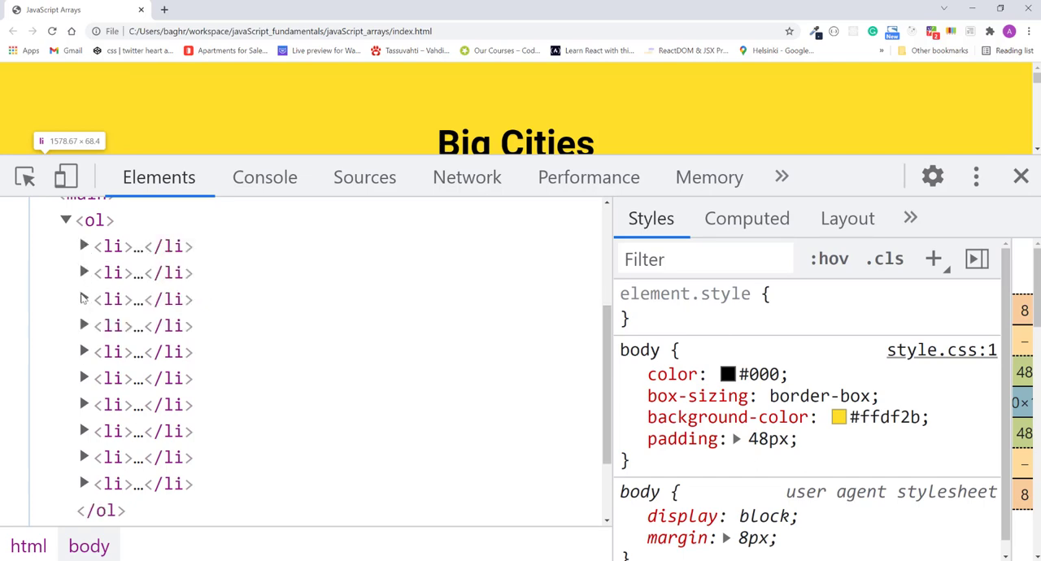
pyautogui.click(85, 325)
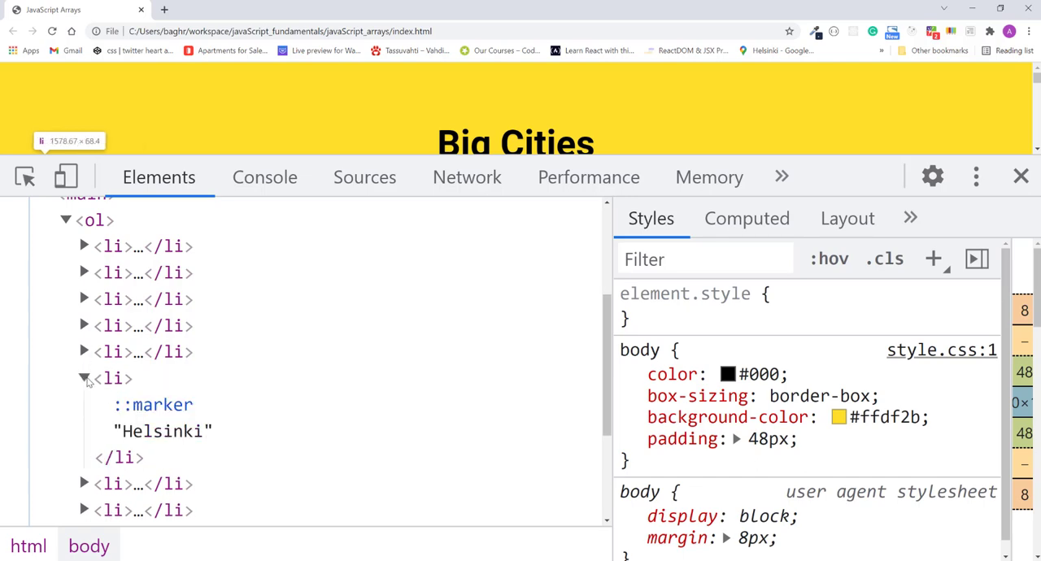
pyautogui.click(83, 377)
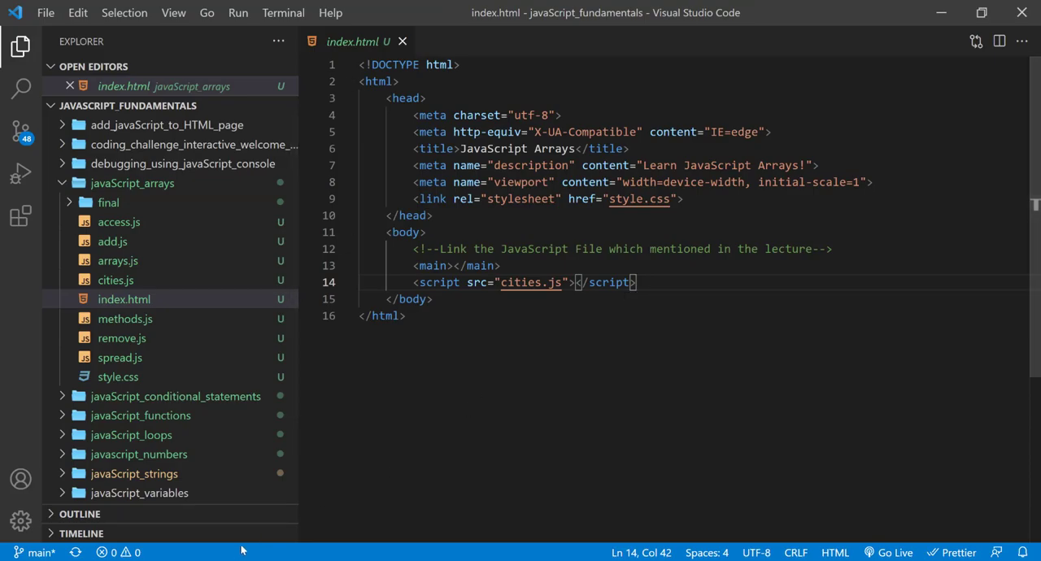
pyautogui.click(892, 553)
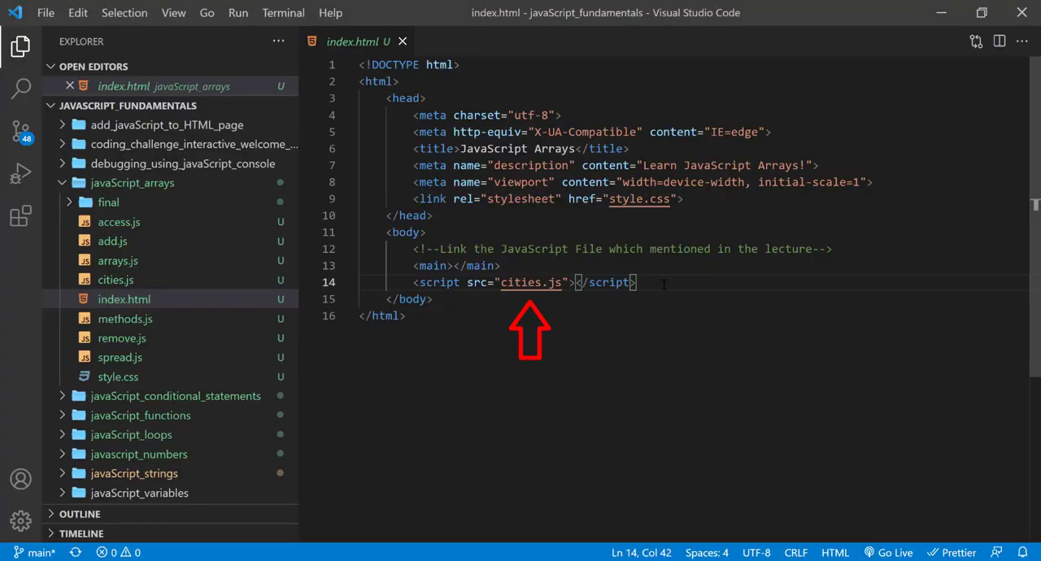
pyautogui.moveTo(664, 282)
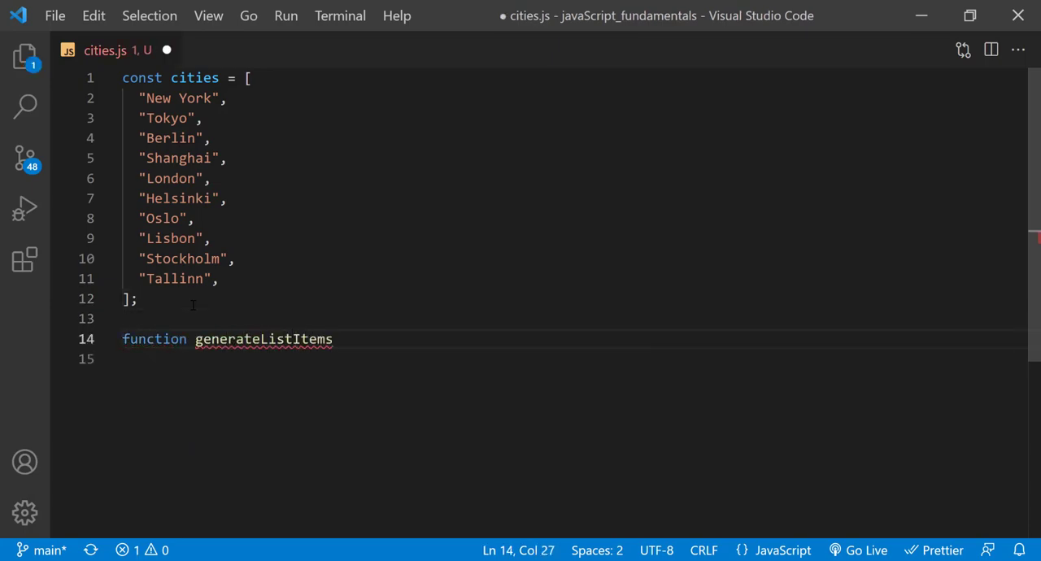
# Step: Declare an empty generateListItems(arg) function below the cities array
pyautogui.write('(){')
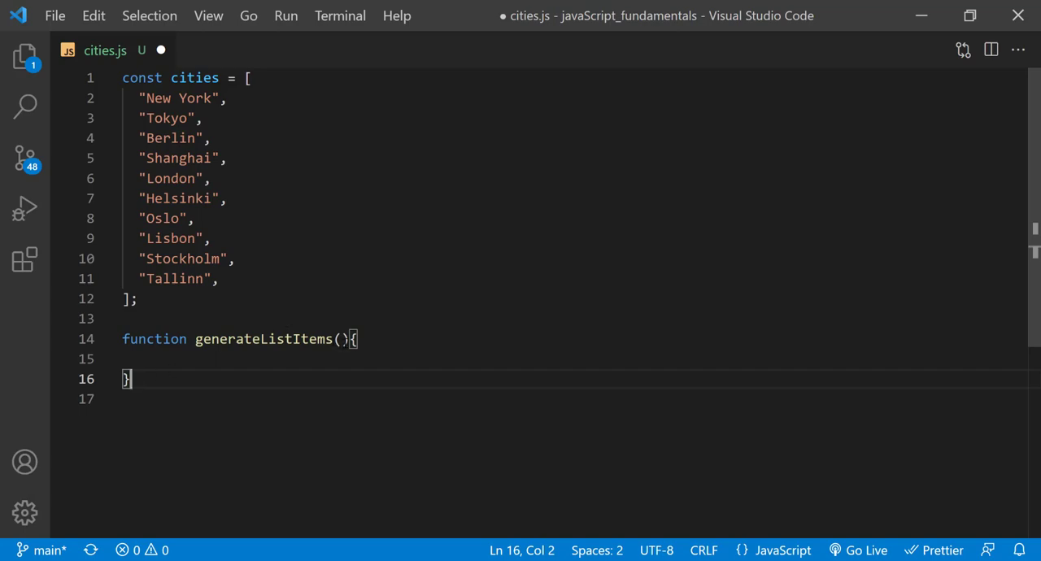
pyautogui.write('arg')
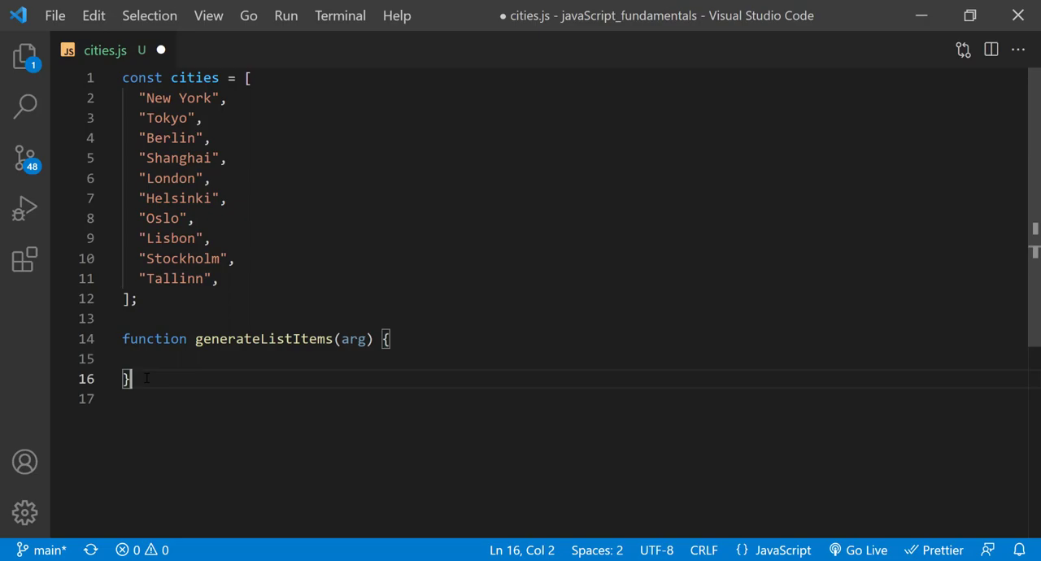
pyautogui.click(389, 338)
pyautogui.write('let items =')
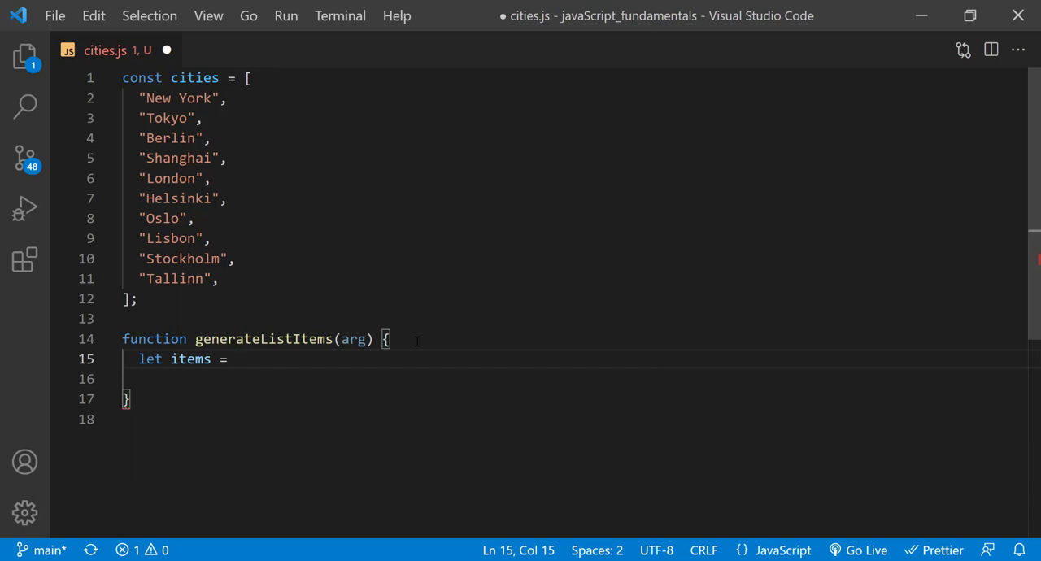
# Step: Declare let items = ""; inside the function and begin a for loop
pyautogui.write('"";')
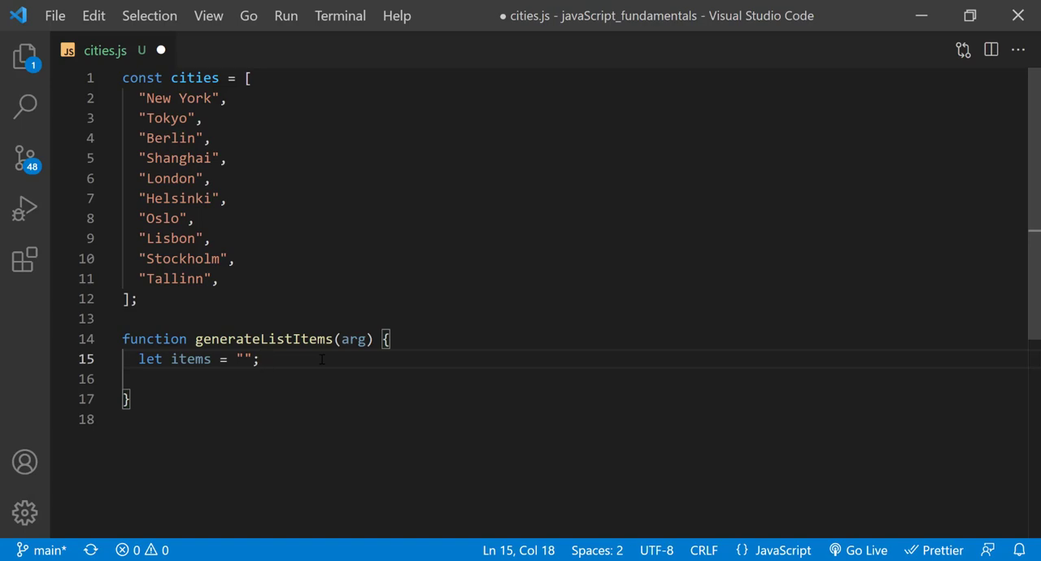
pyautogui.write('for(let ) {')
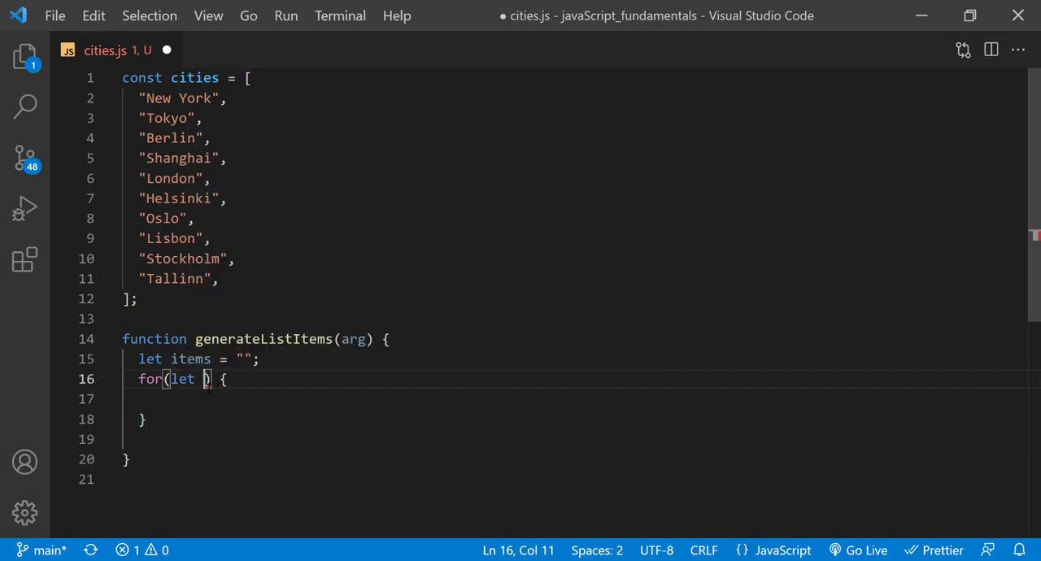
# Step: Write the loop header for(let i = 0; i < arg.length; i++) and start its body with items
pyautogui.write('i =')
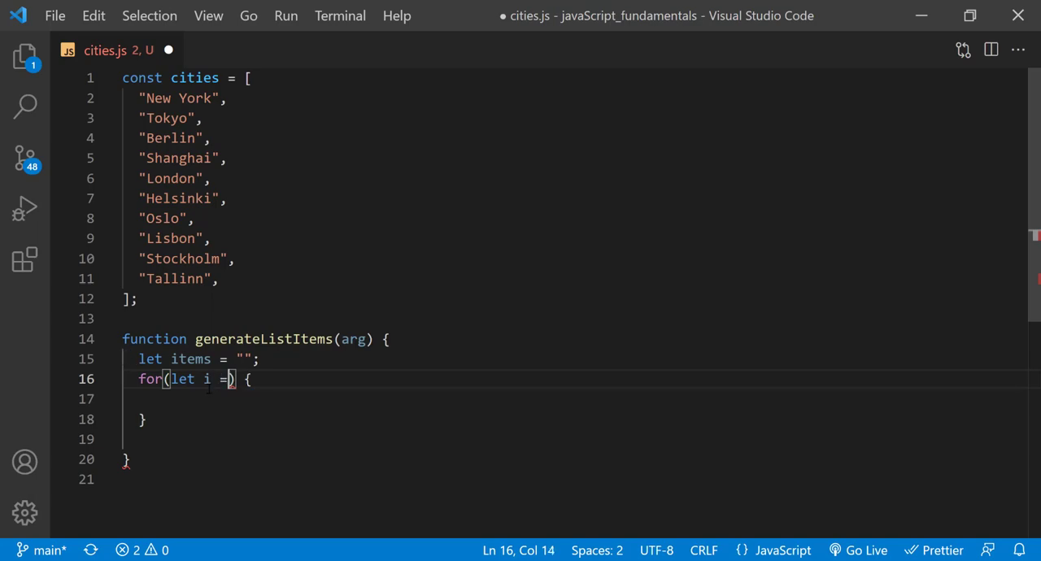
pyautogui.write('0;')
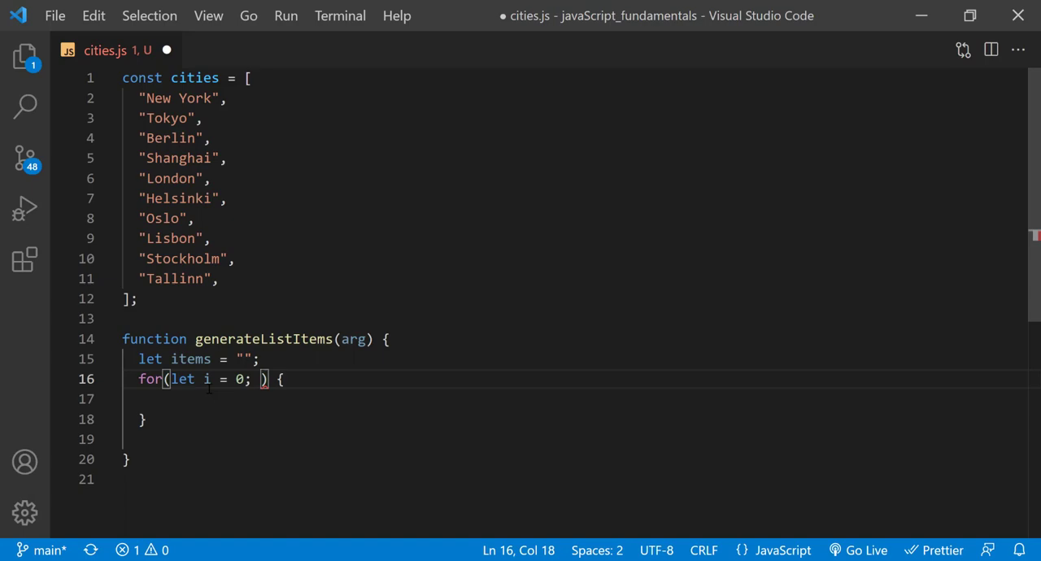
pyautogui.write('i < arg.length;')
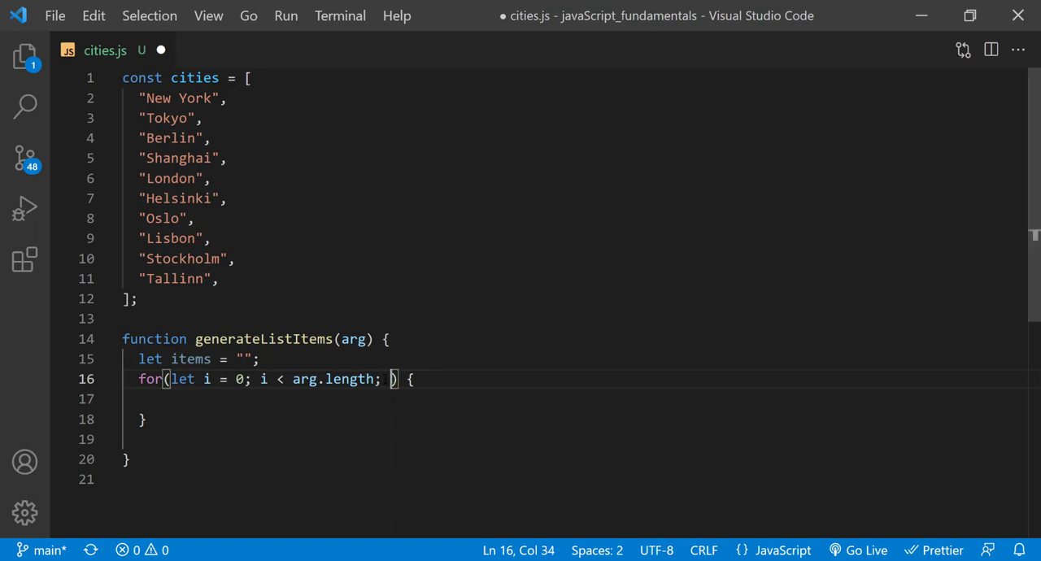
pyautogui.write('i++')
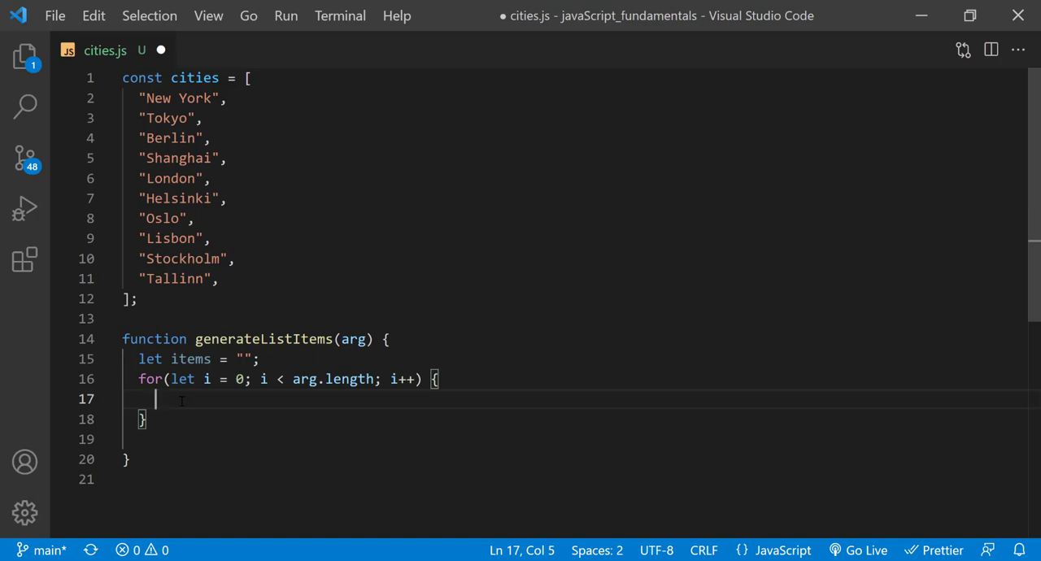
pyautogui.write('items')
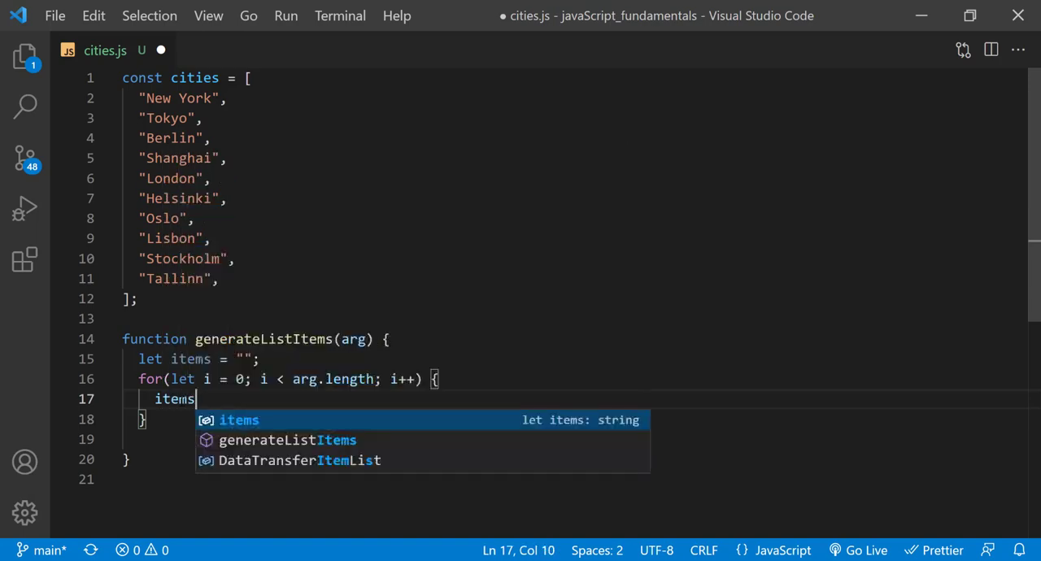
# Step: Append a template literal `<li>${arg[i]}</li>` to items on each loop pass
pyautogui.press('Escape')
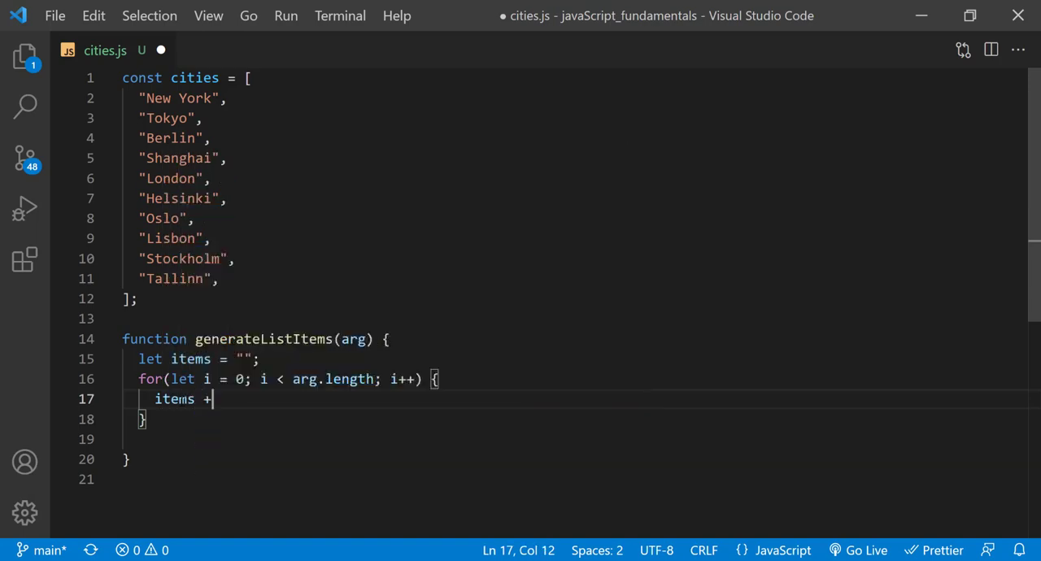
pyautogui.write('=')
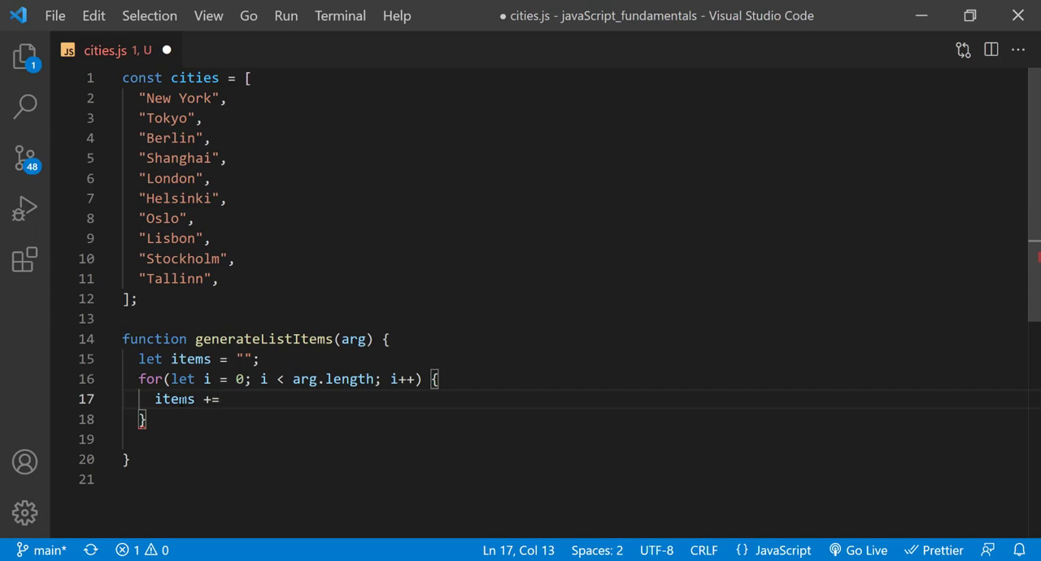
pyautogui.write('``')
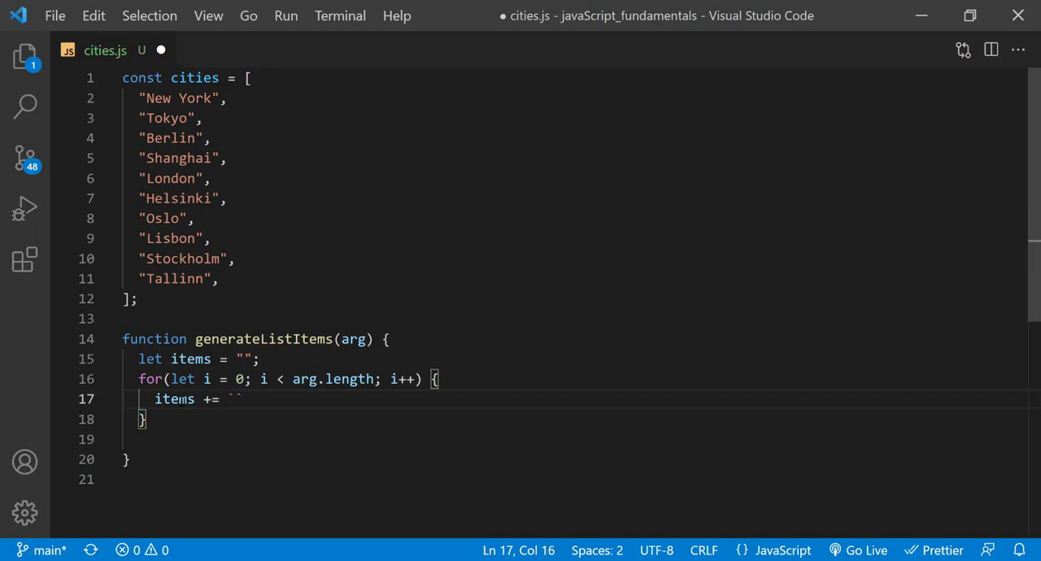
pyautogui.write(';')
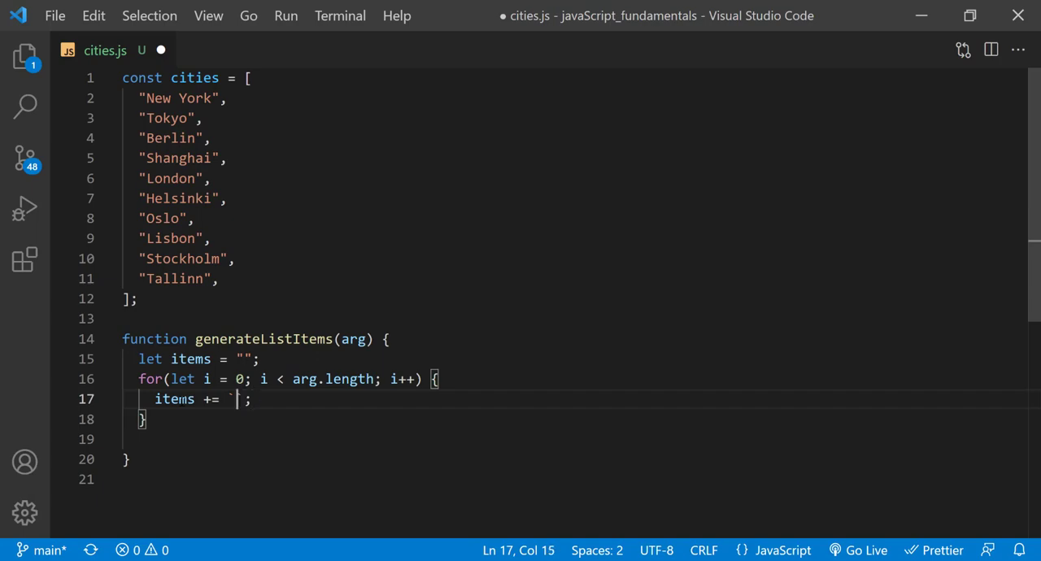
pyautogui.write('<li')
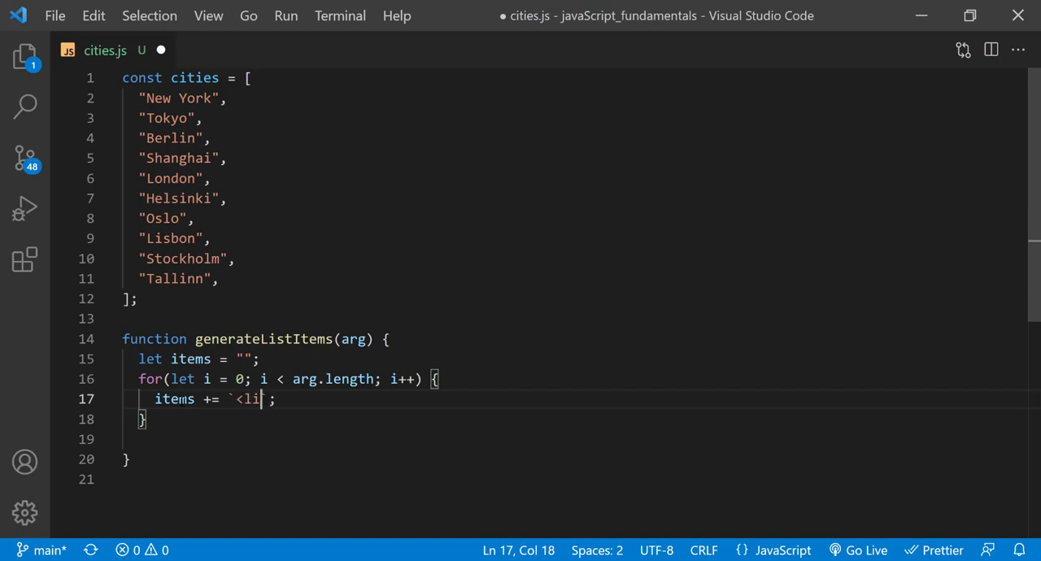
pyautogui.write('></')
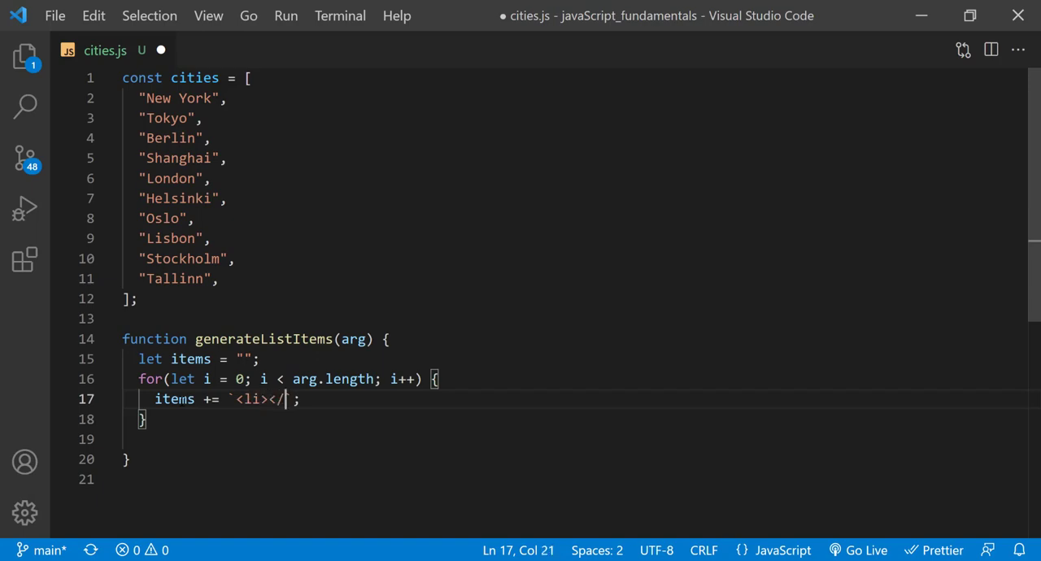
pyautogui.write('li>')
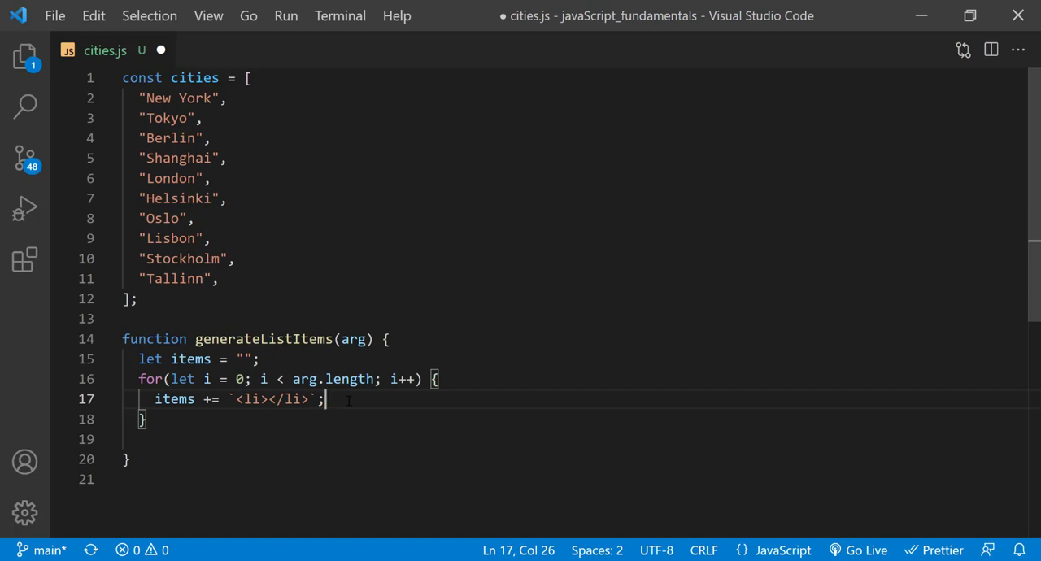
pyautogui.write('${}')
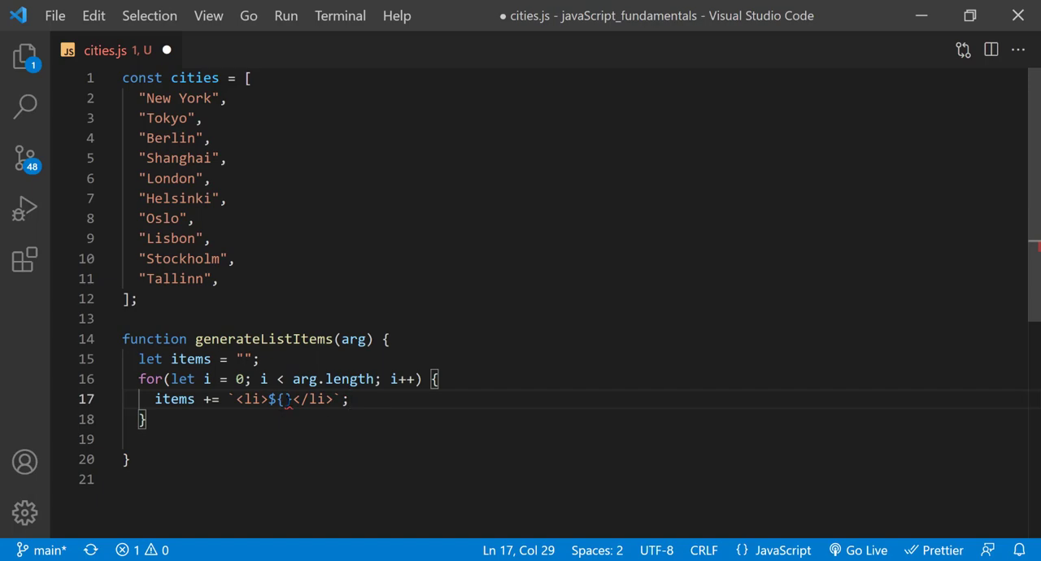
pyautogui.write('arg[]')
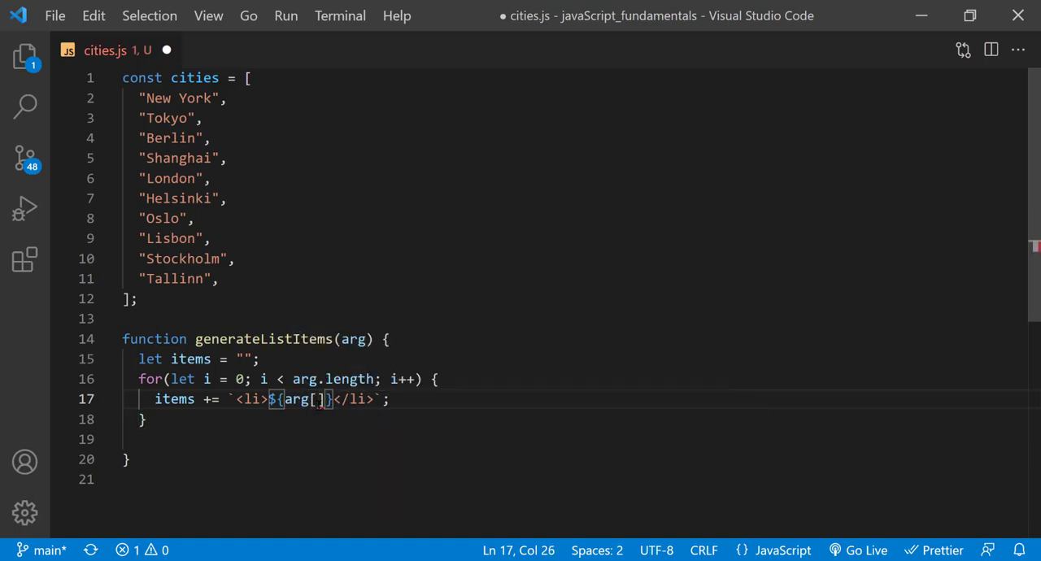
pyautogui.write('i')
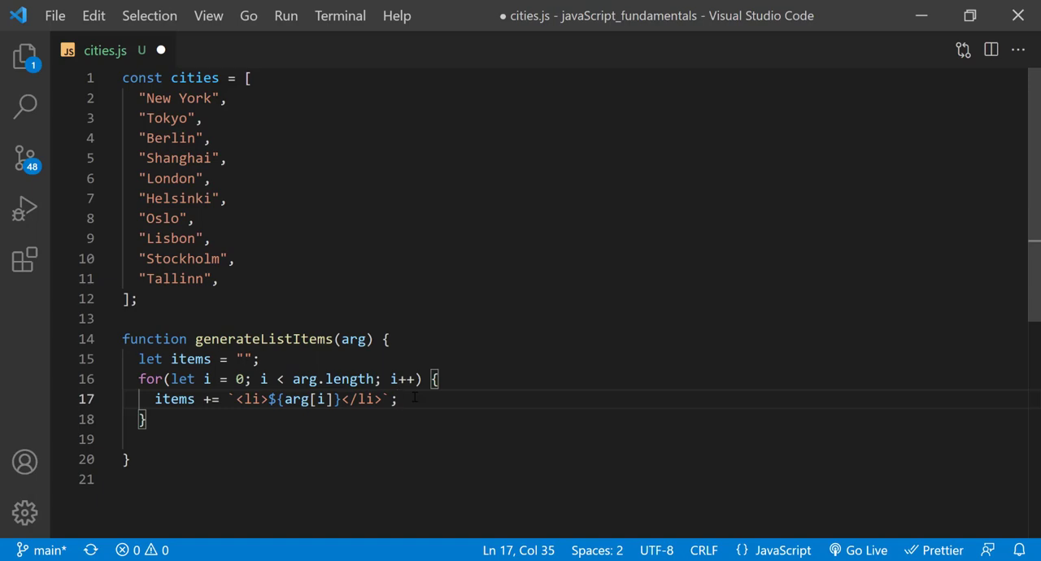
# Step: Return items, save cities.js, and call generateListItems() in the Chrome console
pyautogui.write('return items;')
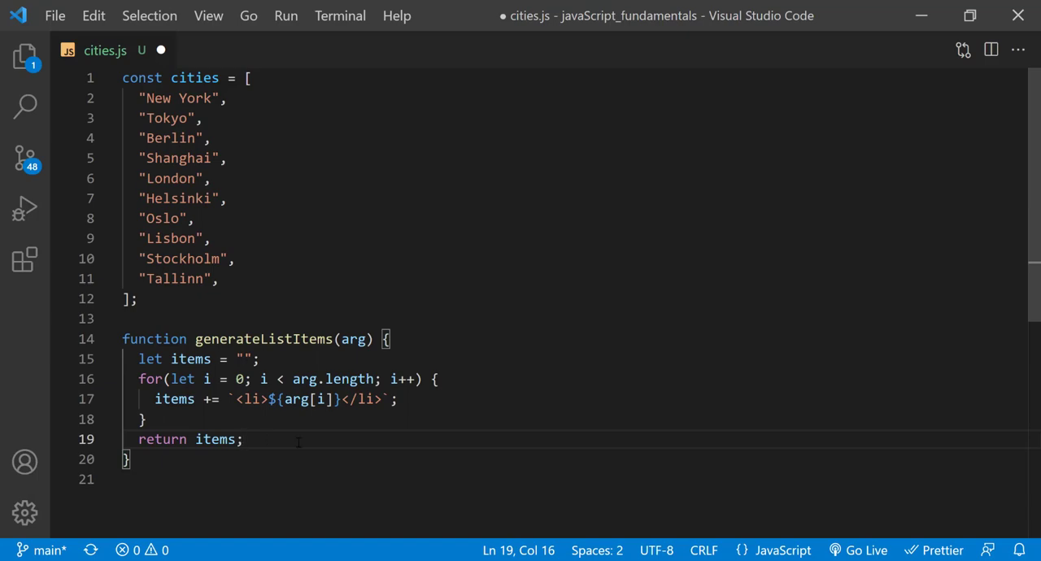
pyautogui.press('ctrl+s')
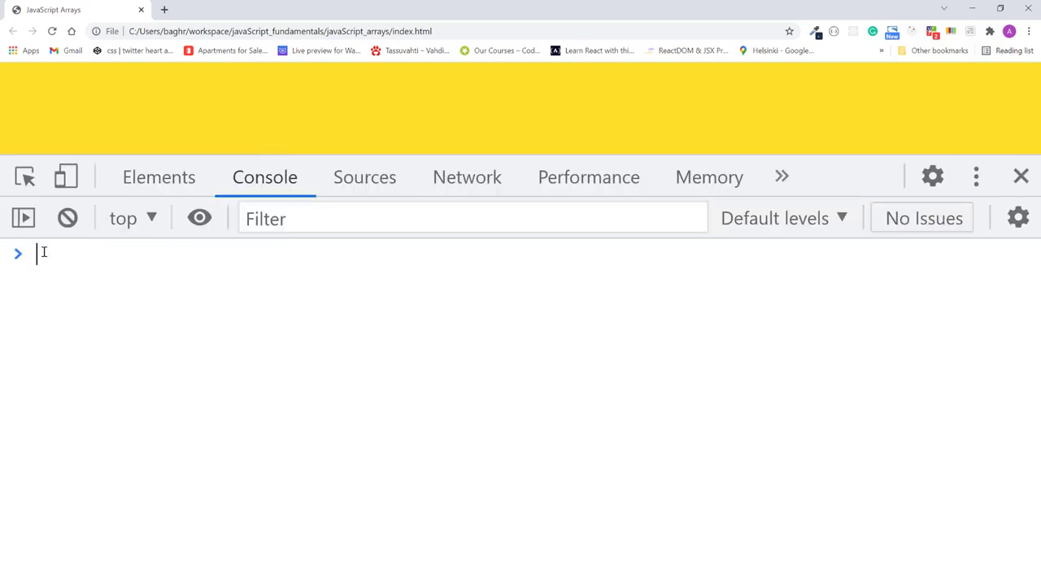
pyautogui.write('generateListItems();')
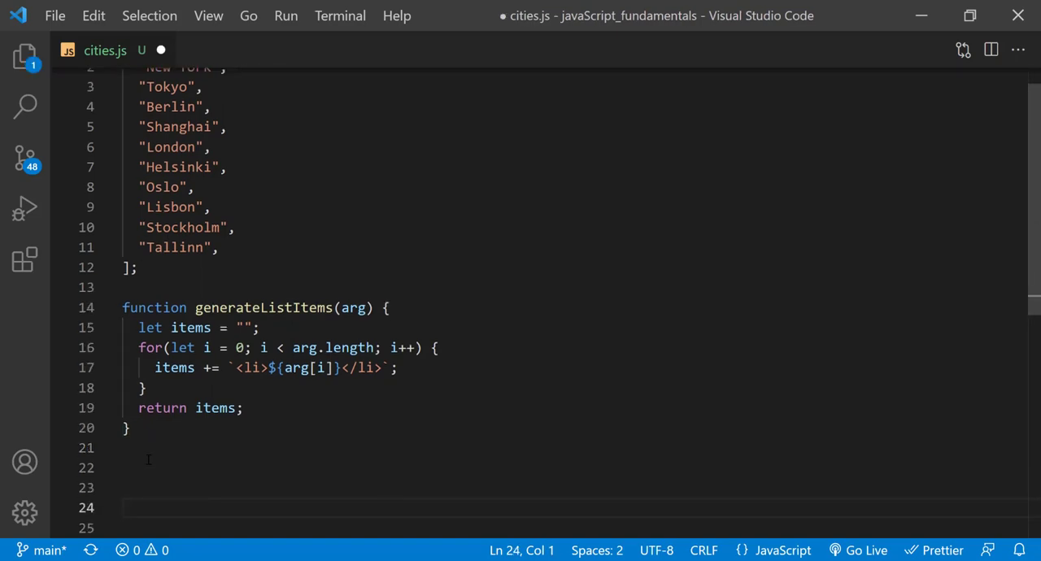
# Step: Set document.querySelector("main").innerHTML to a multi-line template with <ol>${generateListItems(cities)}</ol>
pyautogui.scroll(-3)
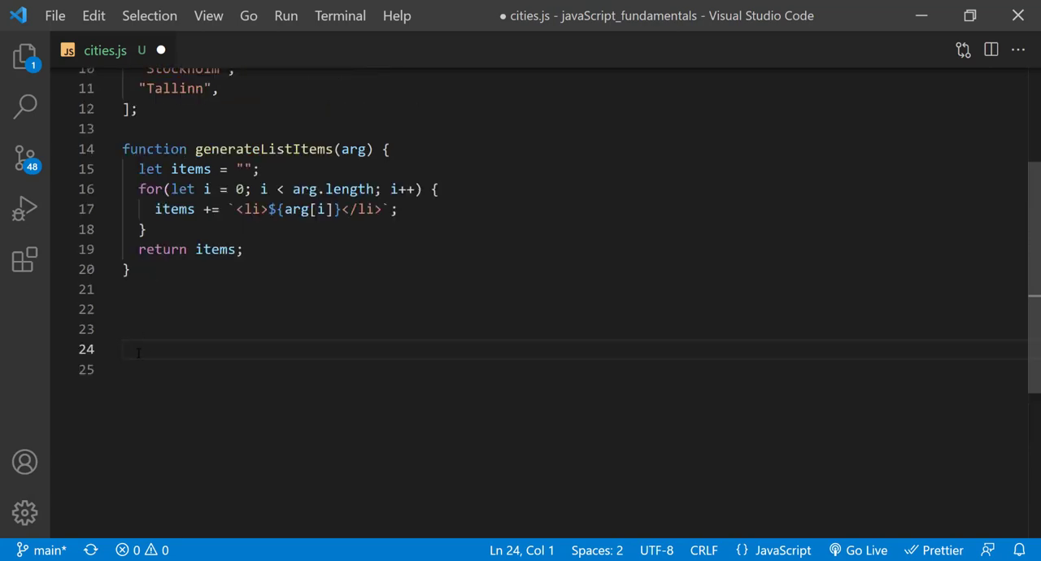
pyautogui.write('document.querySelector(')
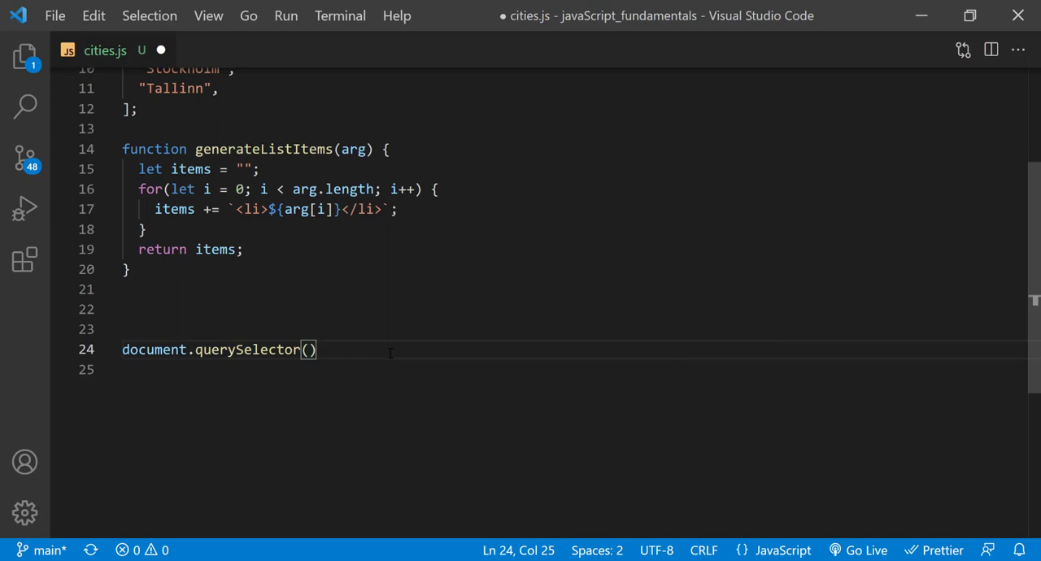
pyautogui.press('Left')
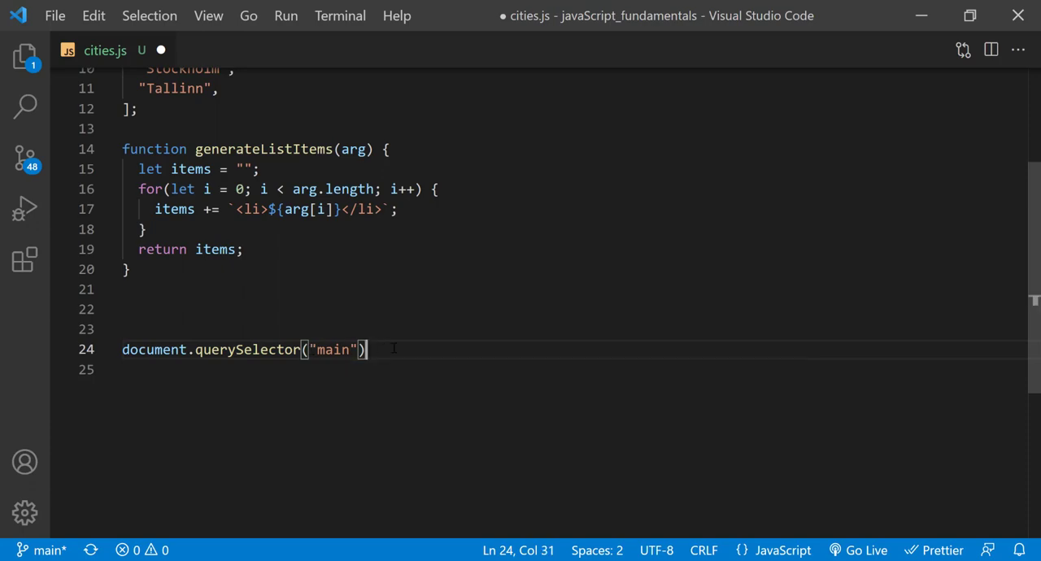
pyautogui.write('.innerHTML')
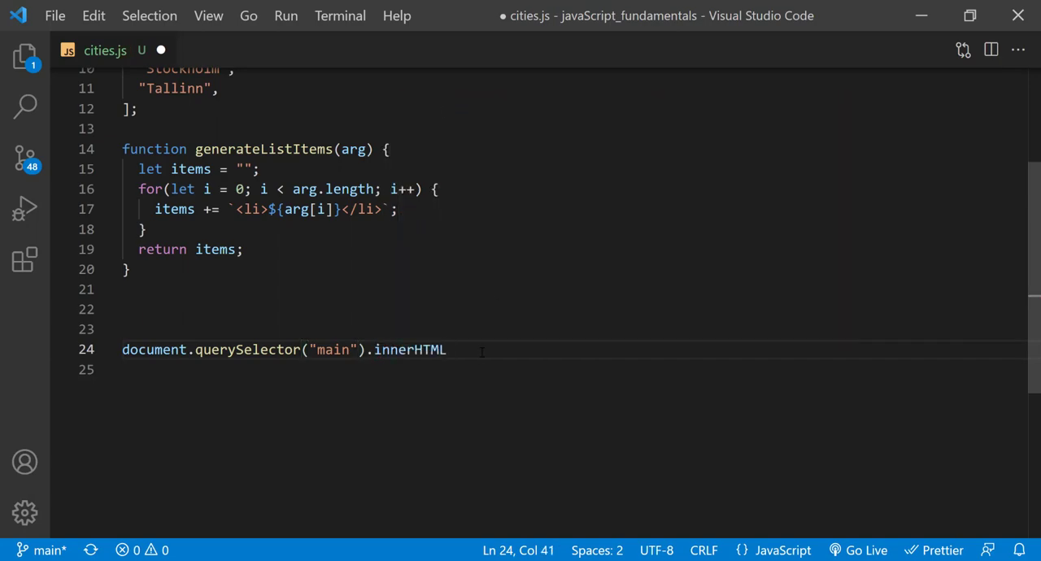
pyautogui.write('= ``;')
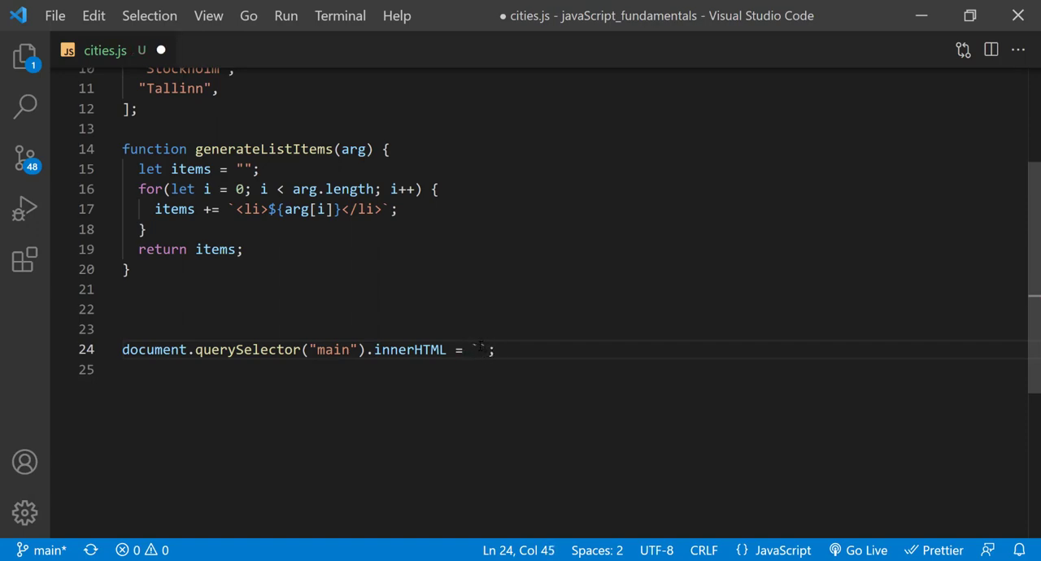
pyautogui.press('Enter')
pyautogui.write('<ol>')
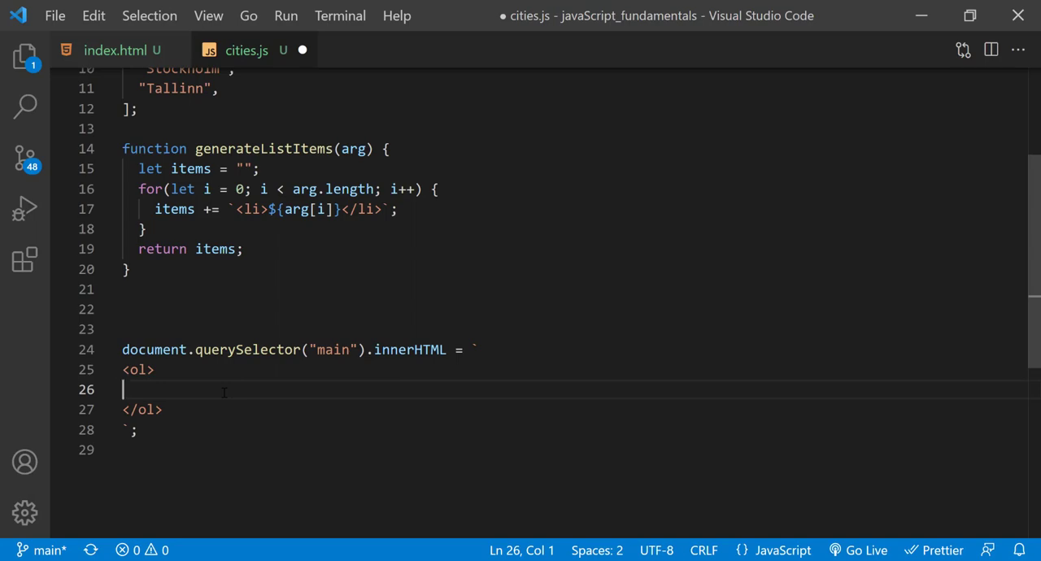
pyautogui.write('${}')
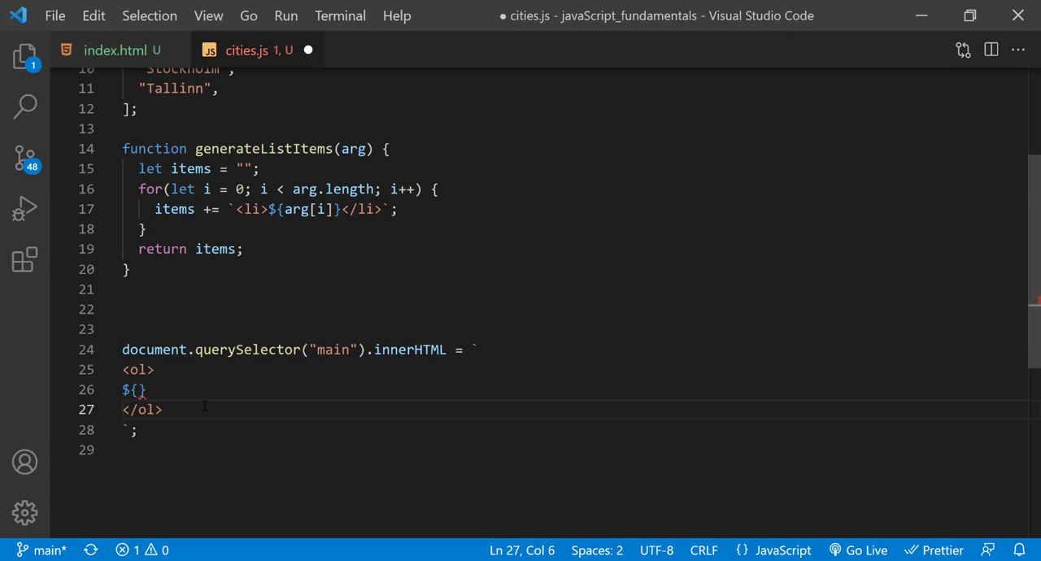
pyautogui.write('generateListItems(cities')
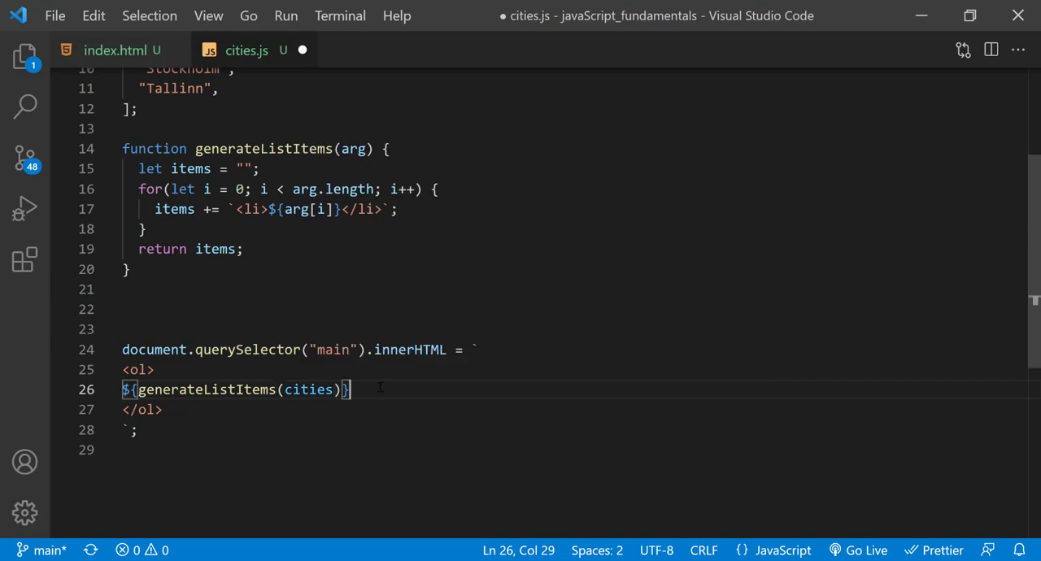
pyautogui.moveTo(113, 49)
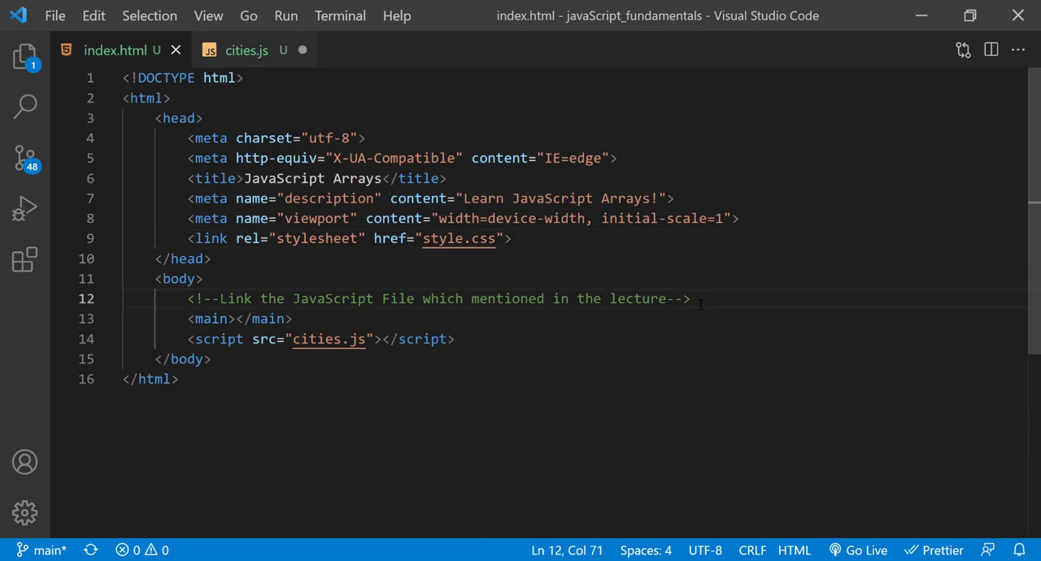
# Step: Add <h1>Big Cities</h1> above main in index.html, save it, and save cities.js
pyautogui.press('Enter')
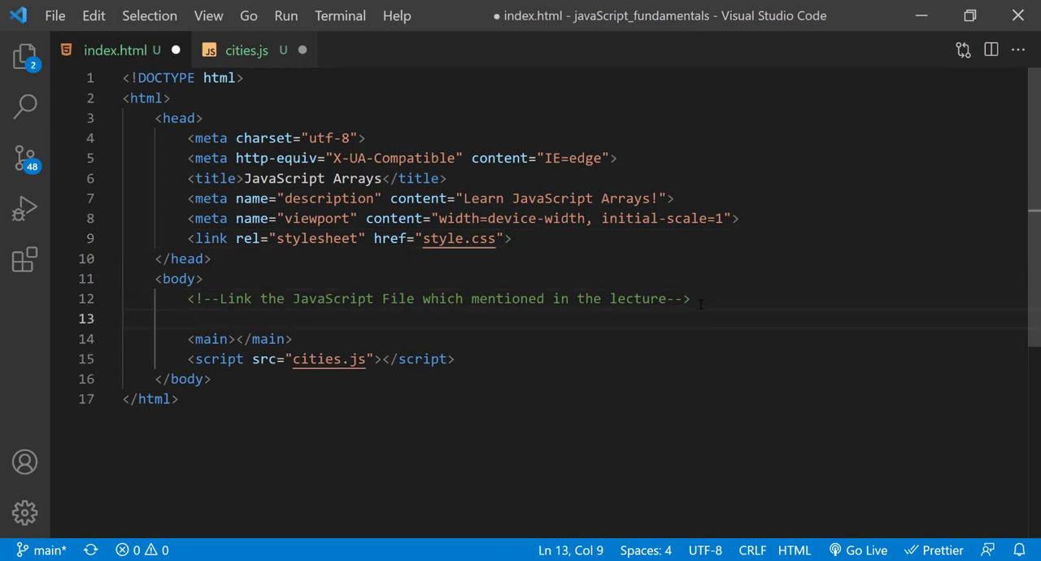
pyautogui.write('<h1>Big Cities</h1>')
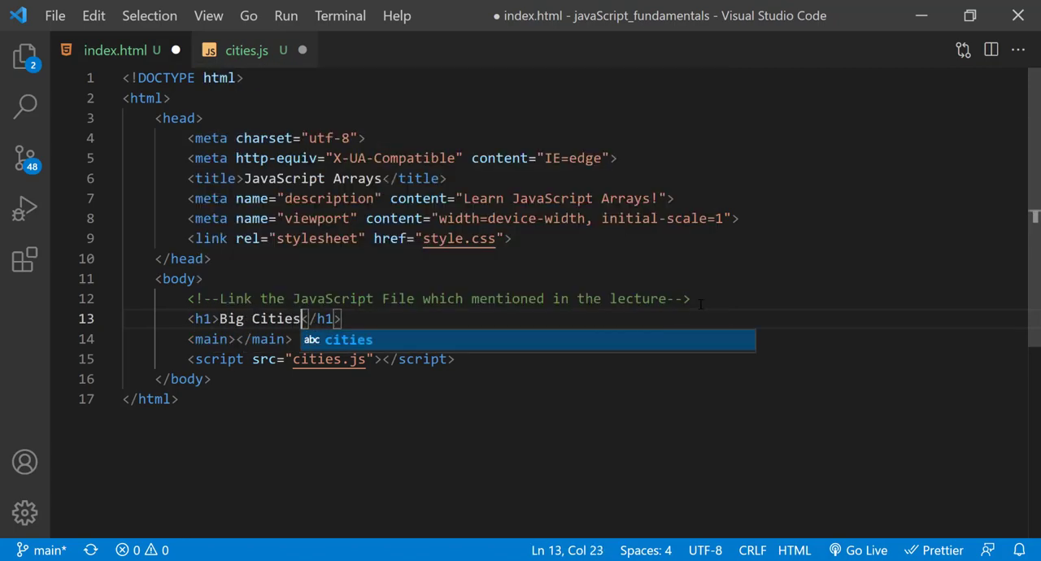
pyautogui.press('Escape')
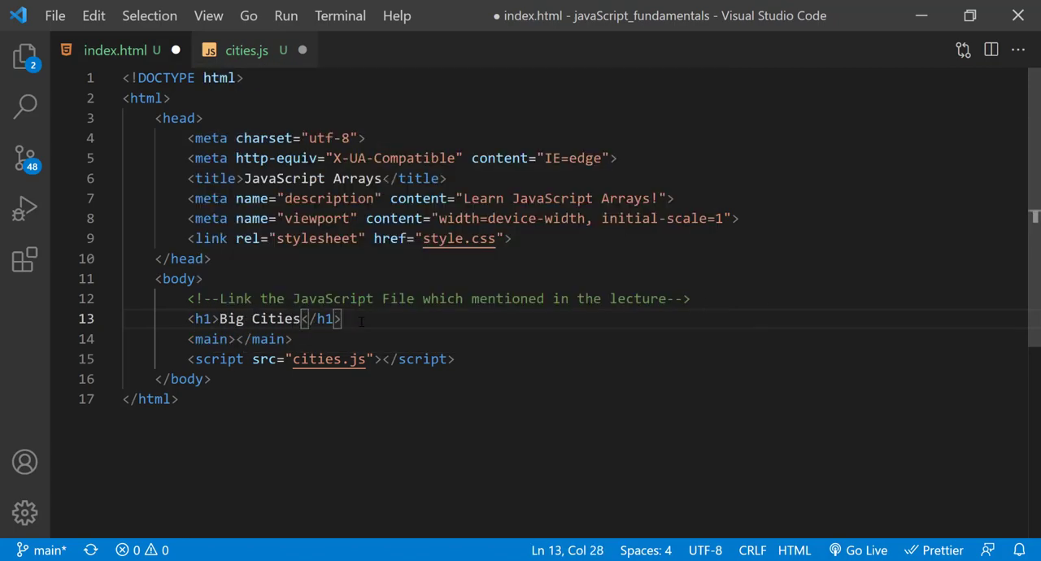
pyautogui.press('ctrl+s')
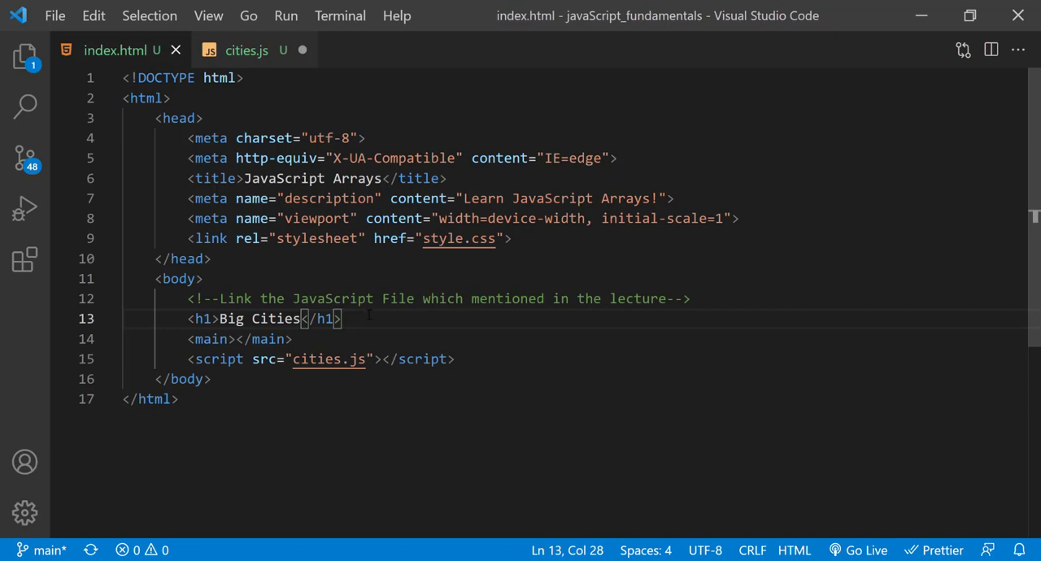
pyautogui.click(246, 49)
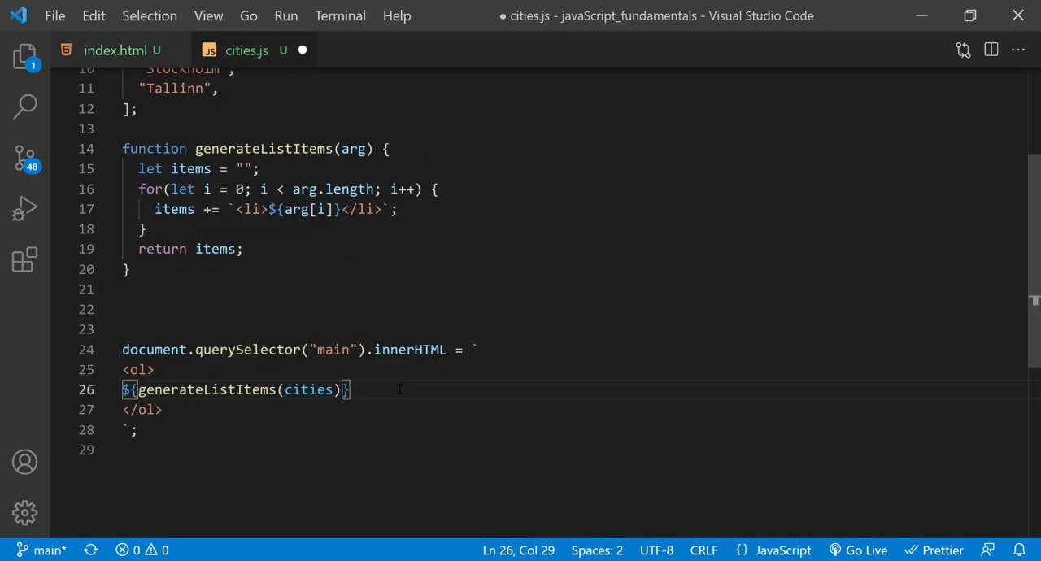
pyautogui.press('ctrl+s')
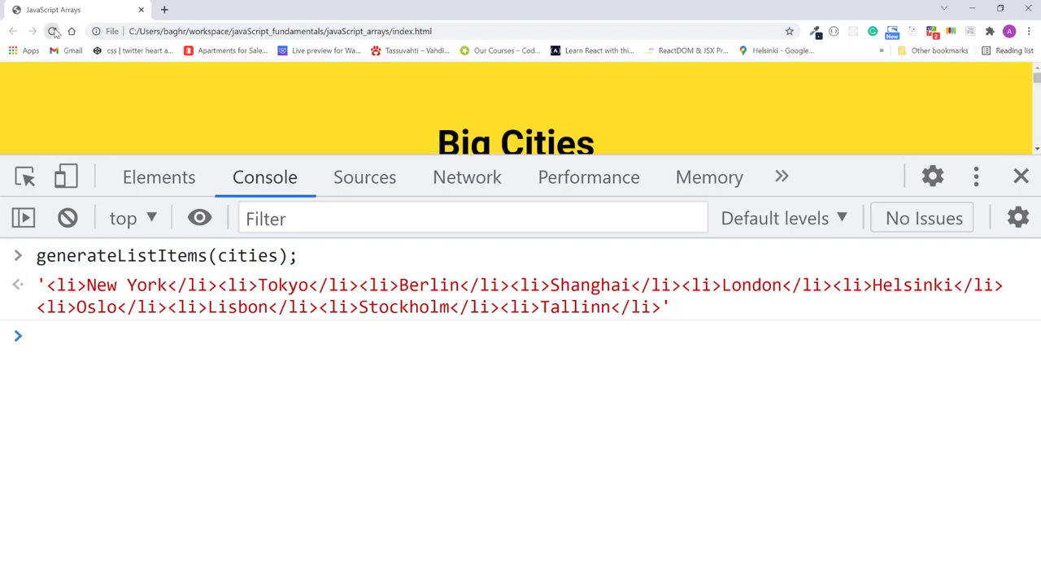
# Step: Close DevTools and scroll up to view the Big Cities heading and numbered list
pyautogui.click(1021, 176)
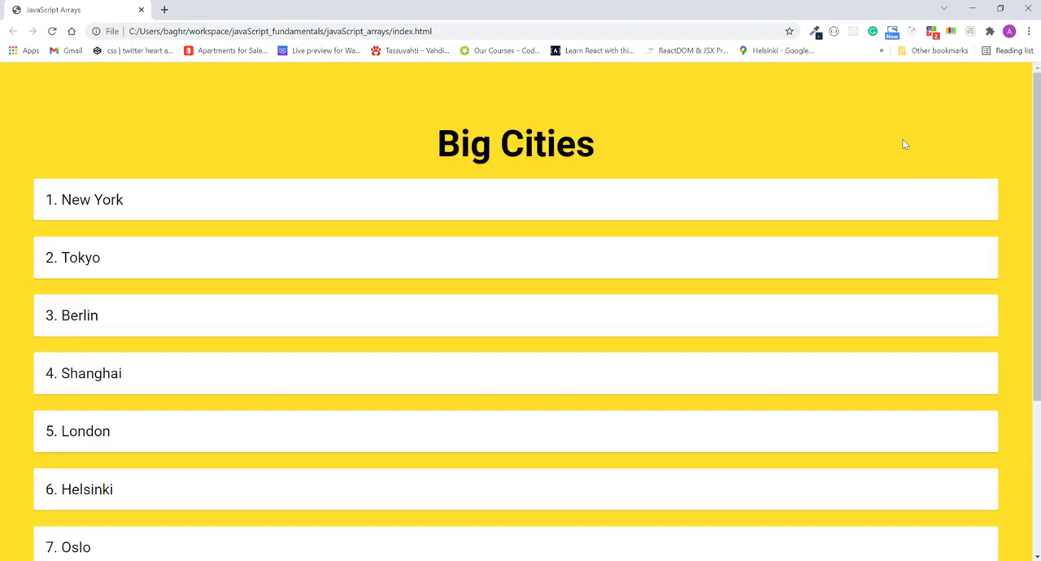
pyautogui.moveTo(876, 135)
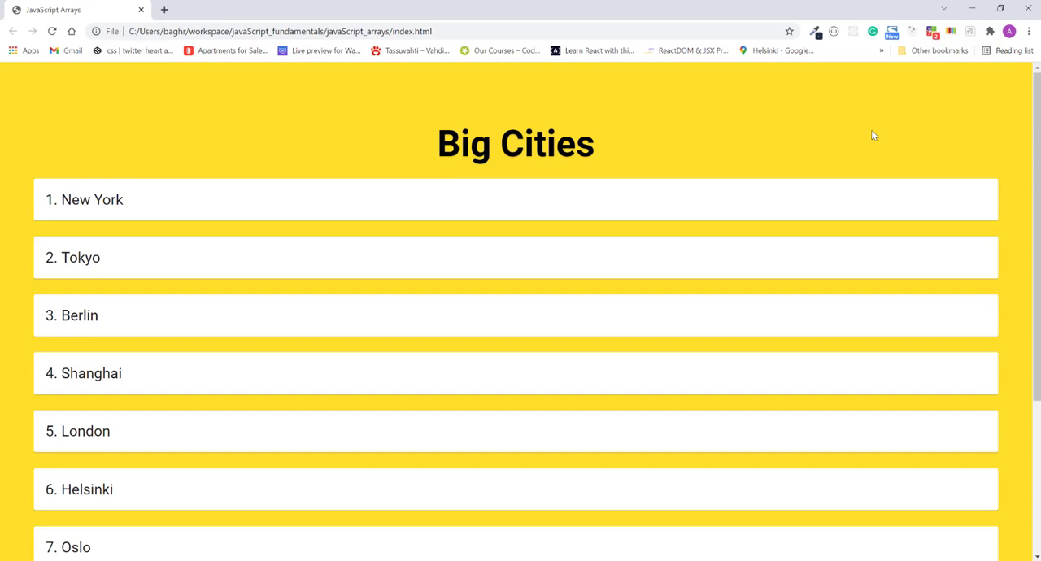
pyautogui.scroll(3)
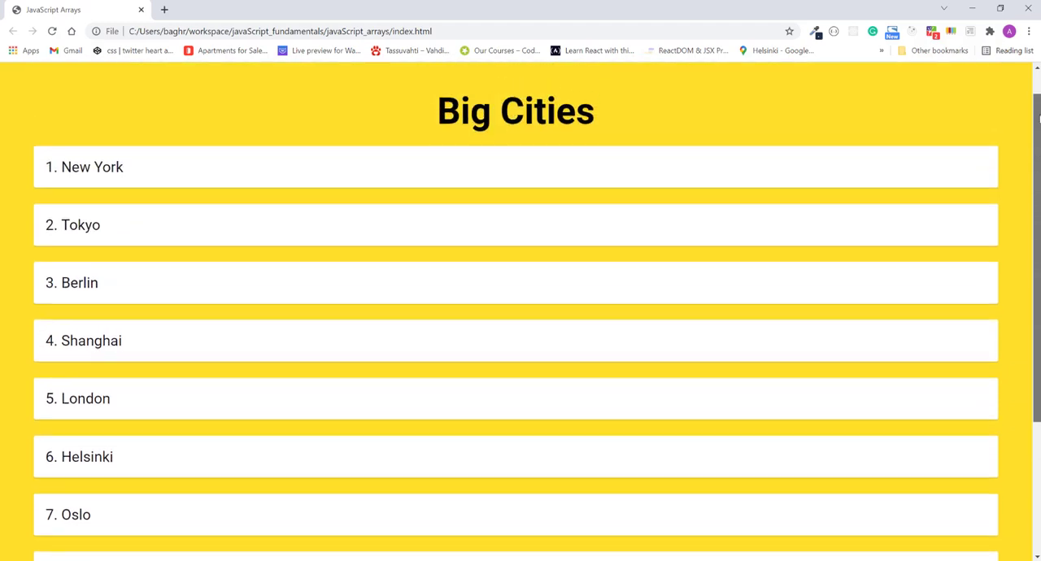
pyautogui.scroll(3)
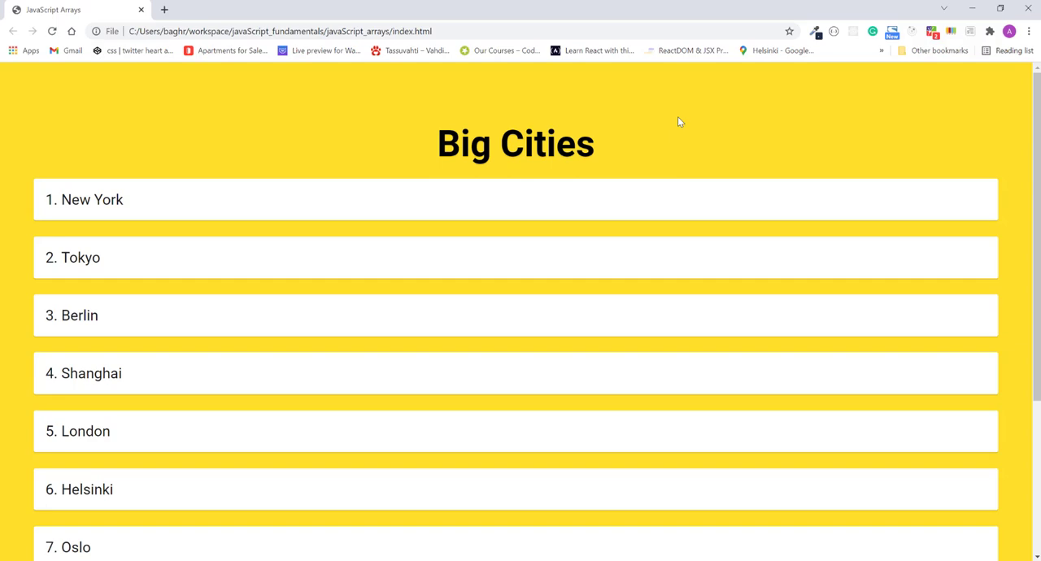
pyautogui.moveTo(332, 521)
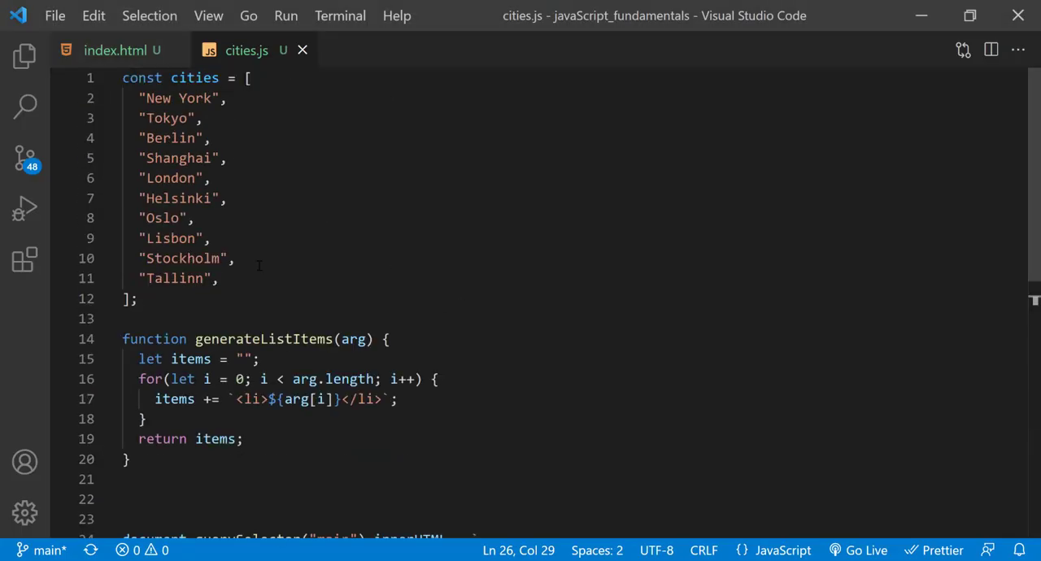
# Step: Add "Moscow" after Tallinn in the cities array and switch to the browser
pyautogui.write('"')
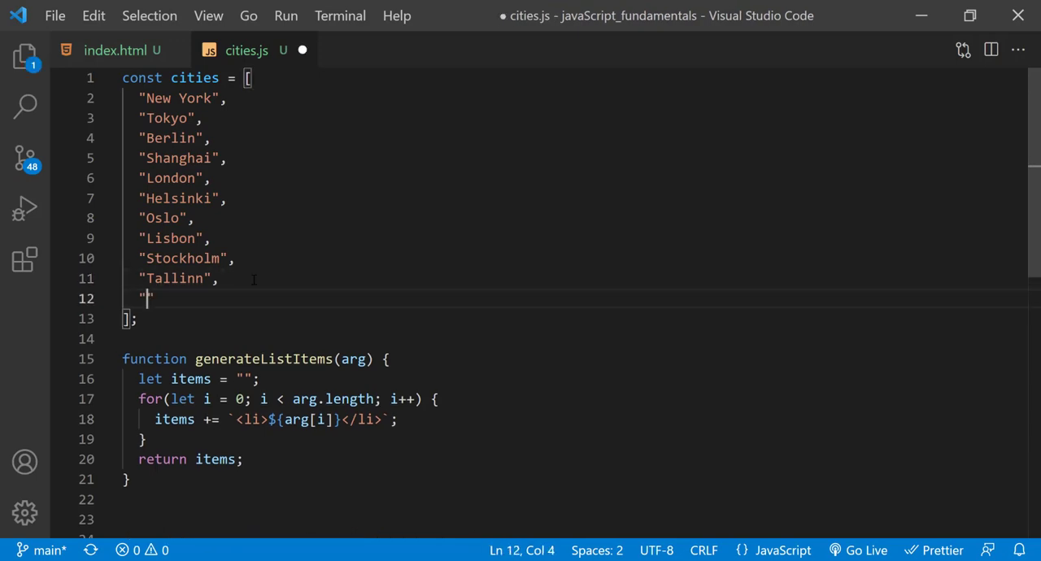
pyautogui.write('Mosc')
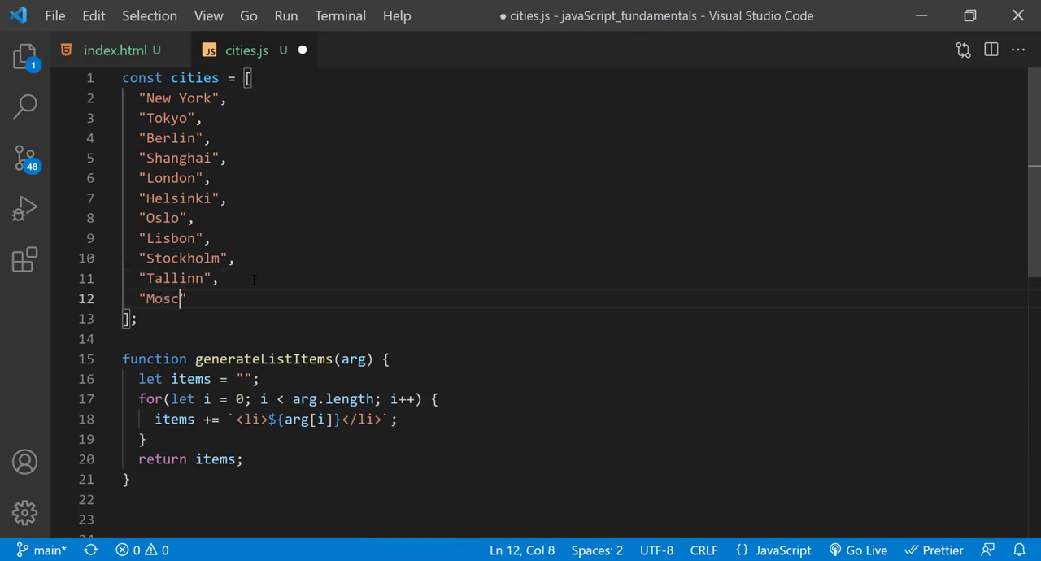
pyautogui.write('ow')
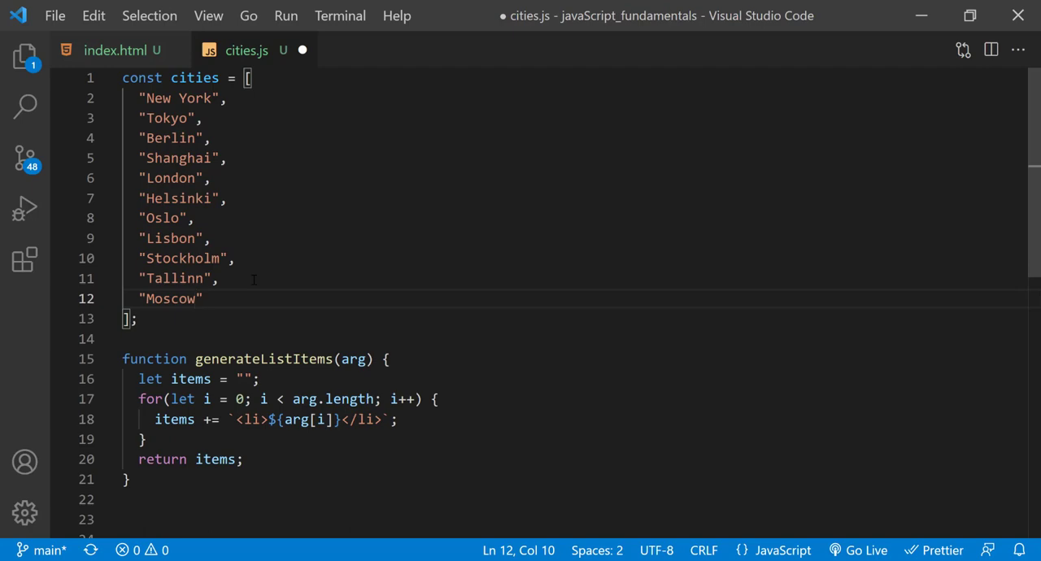
pyautogui.click(203, 299)
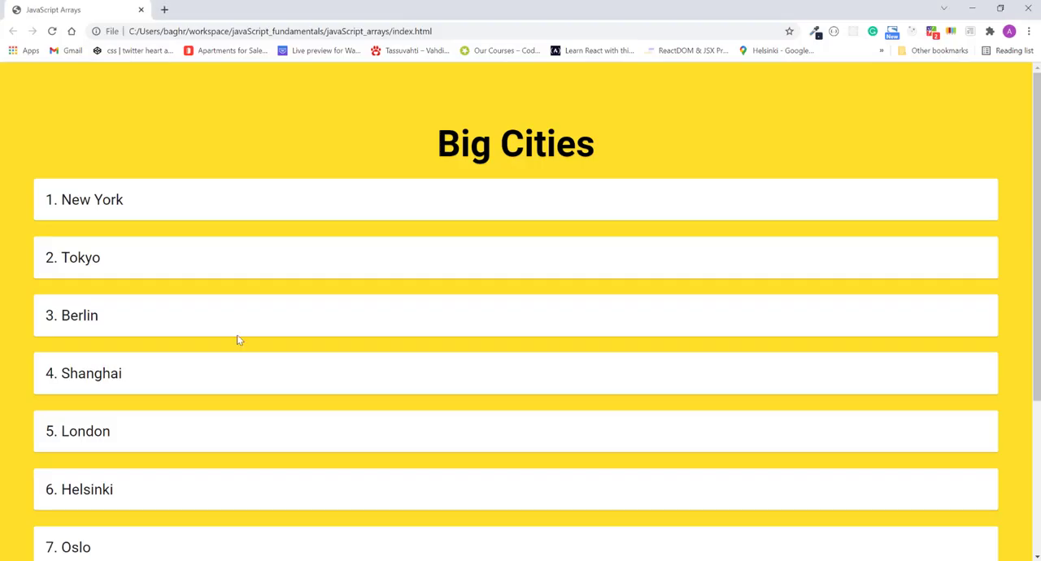
pyautogui.moveTo(937, 87)
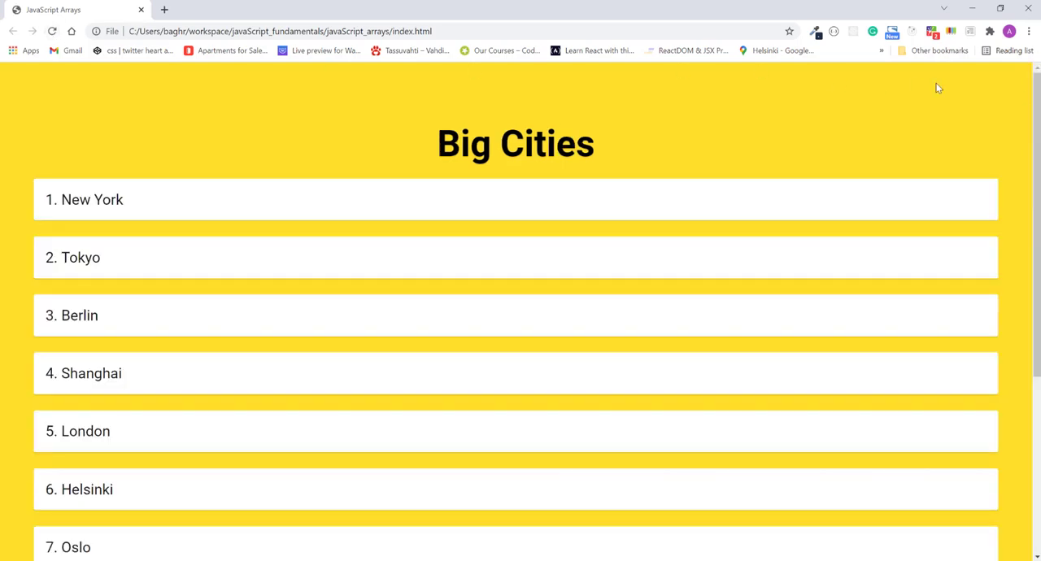
# Step: Scroll the Big Cities page to confirm Moscow renders as item 11 after Tallinn
pyautogui.scroll(-3)
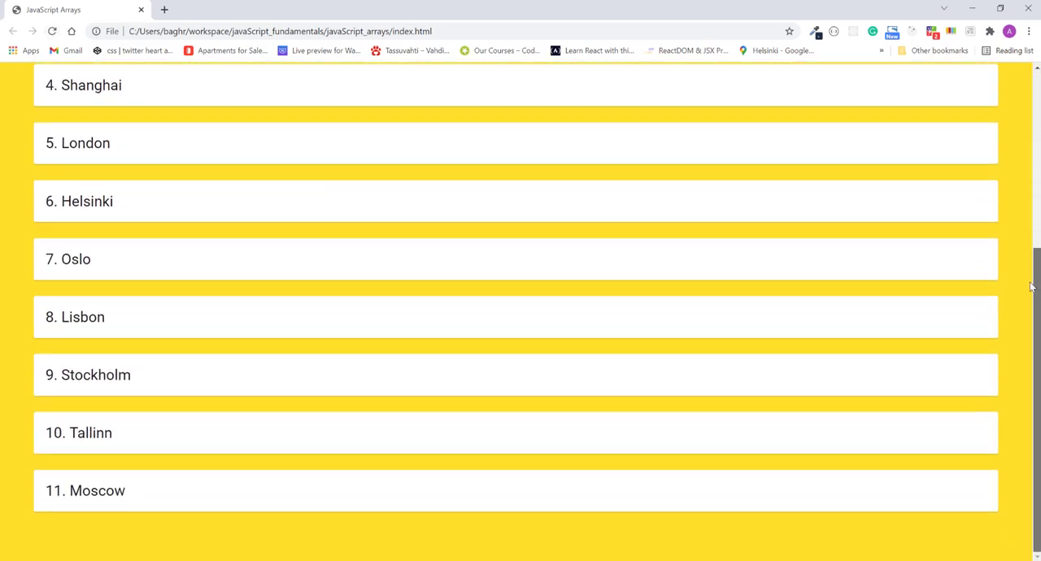
pyautogui.scroll(3)
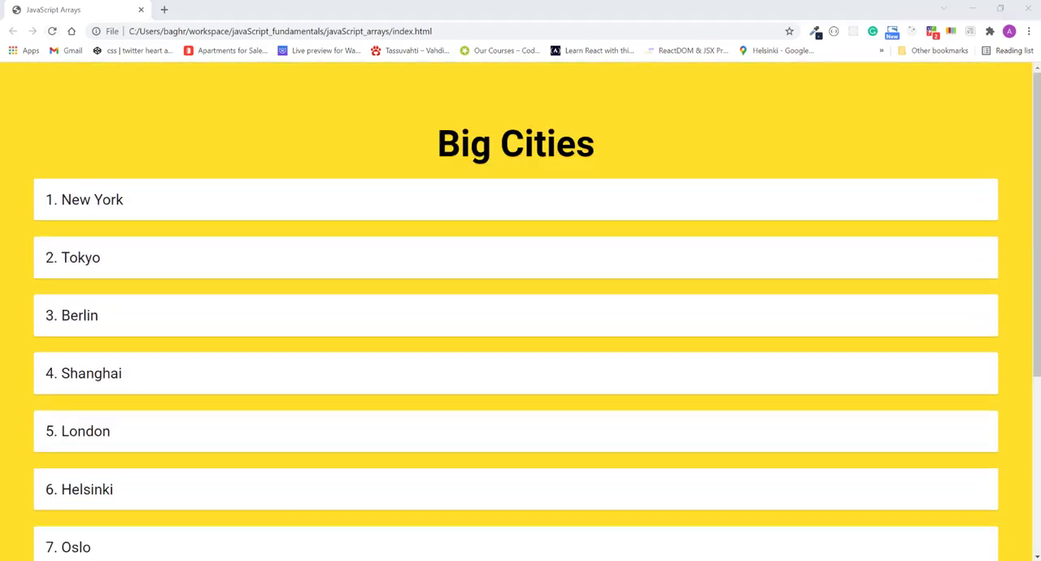